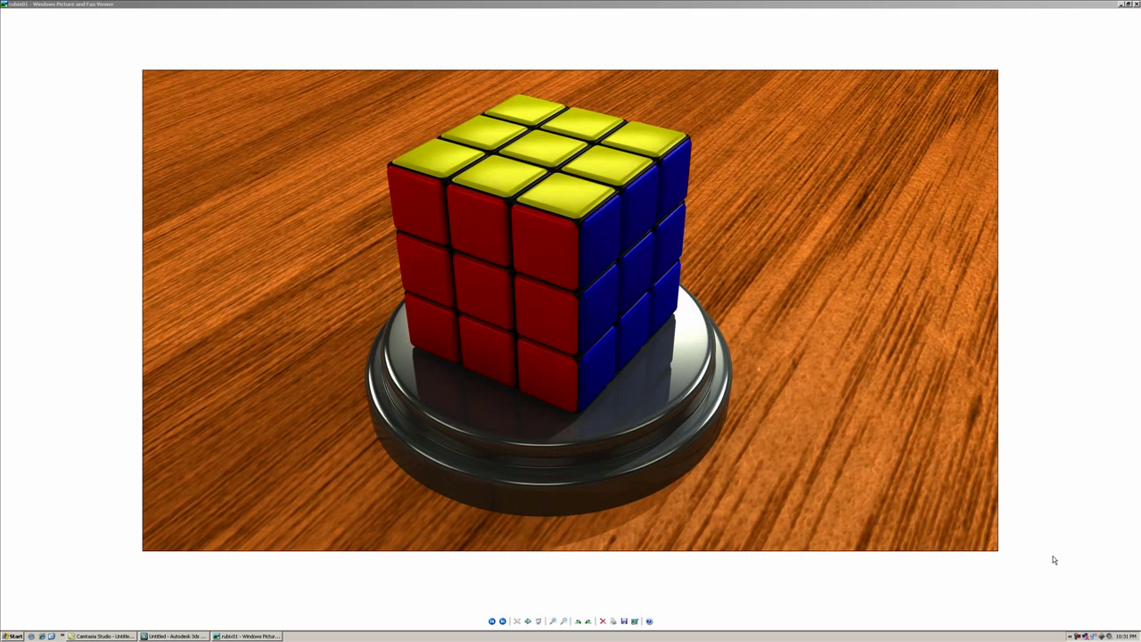
pyautogui.moveTo(895, 46)
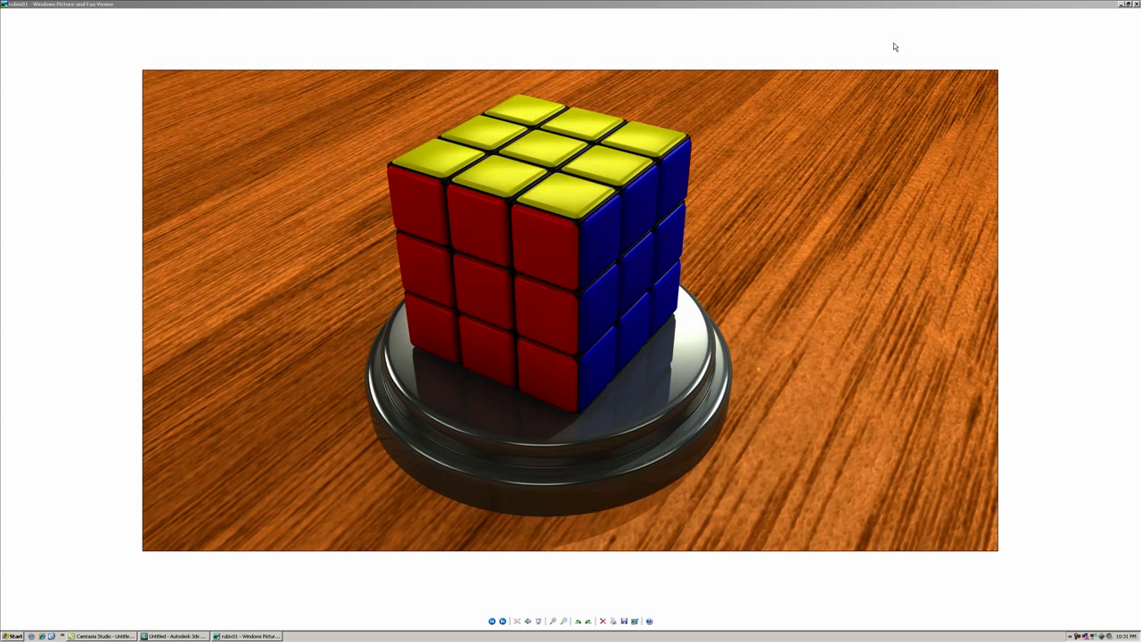
# - Close the reference render of the finished Rubik's cube in Picture and Fax Viewer
pyautogui.click(173, 635)
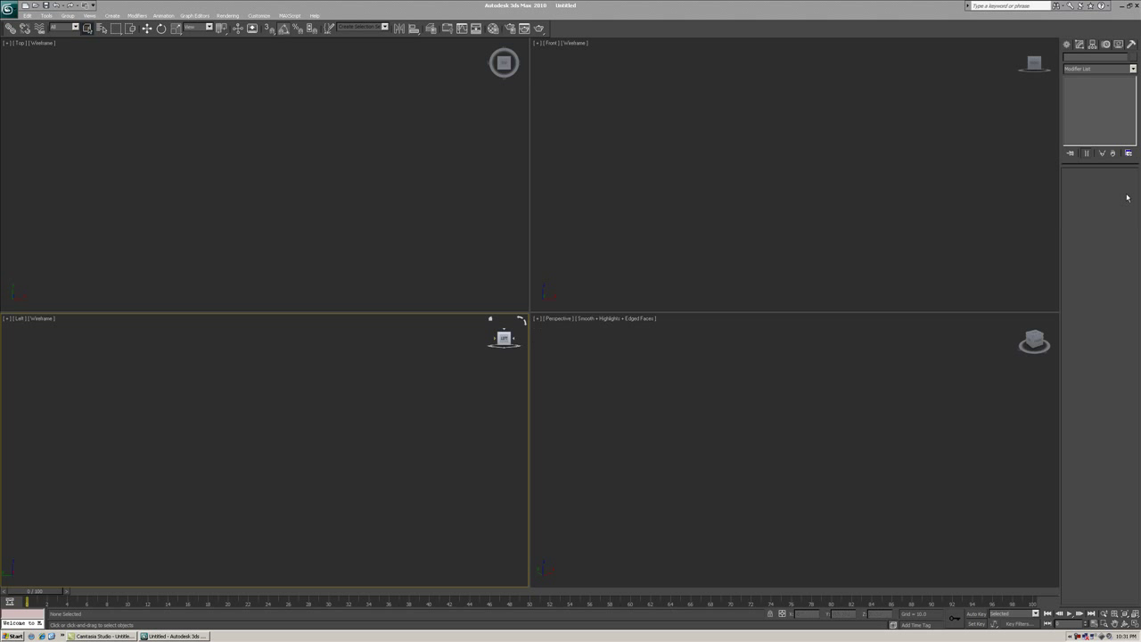
# - Create a ChamferBox, convert it to Editable Poly, and move it right in the Left view
pyautogui.click(1098, 71)
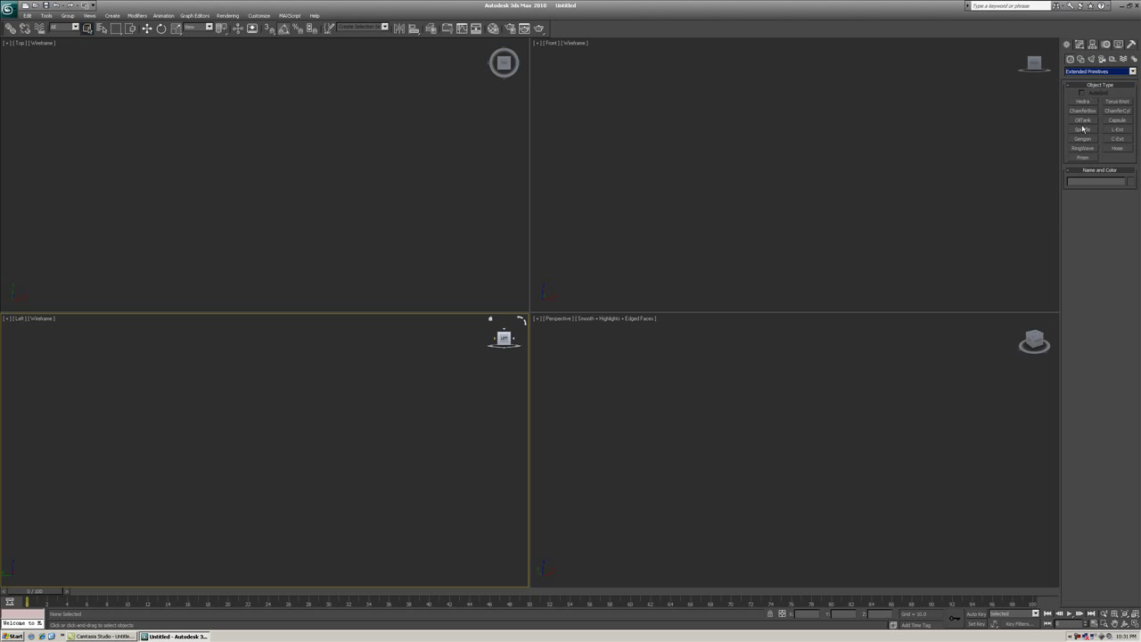
pyautogui.click(1081, 110)
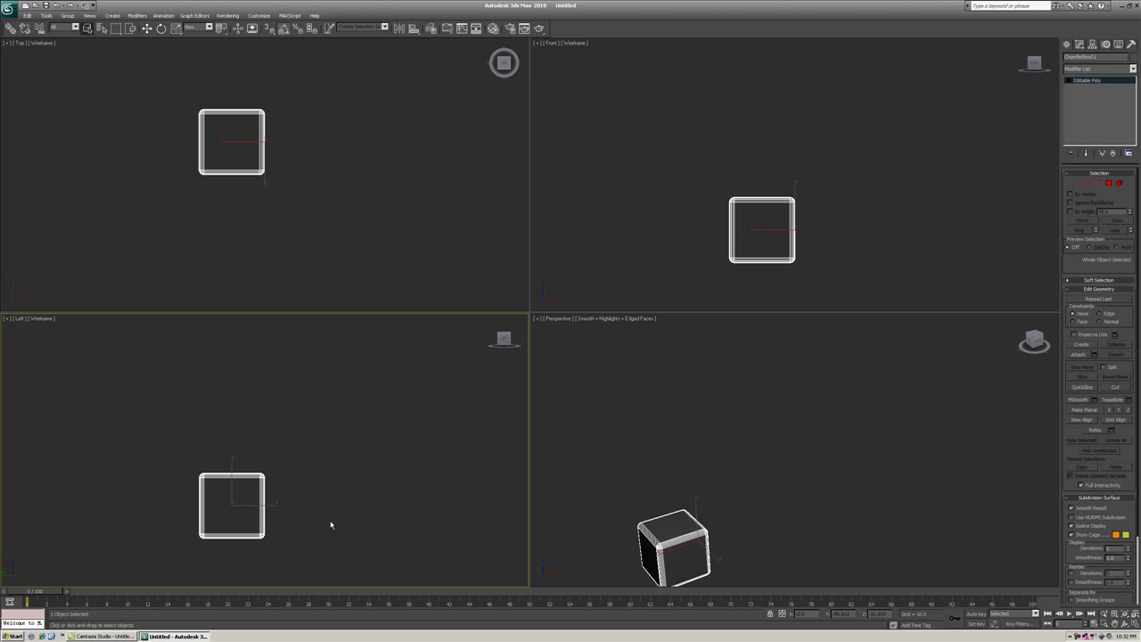
pyautogui.moveTo(232, 506); pyautogui.dragTo(328, 493)
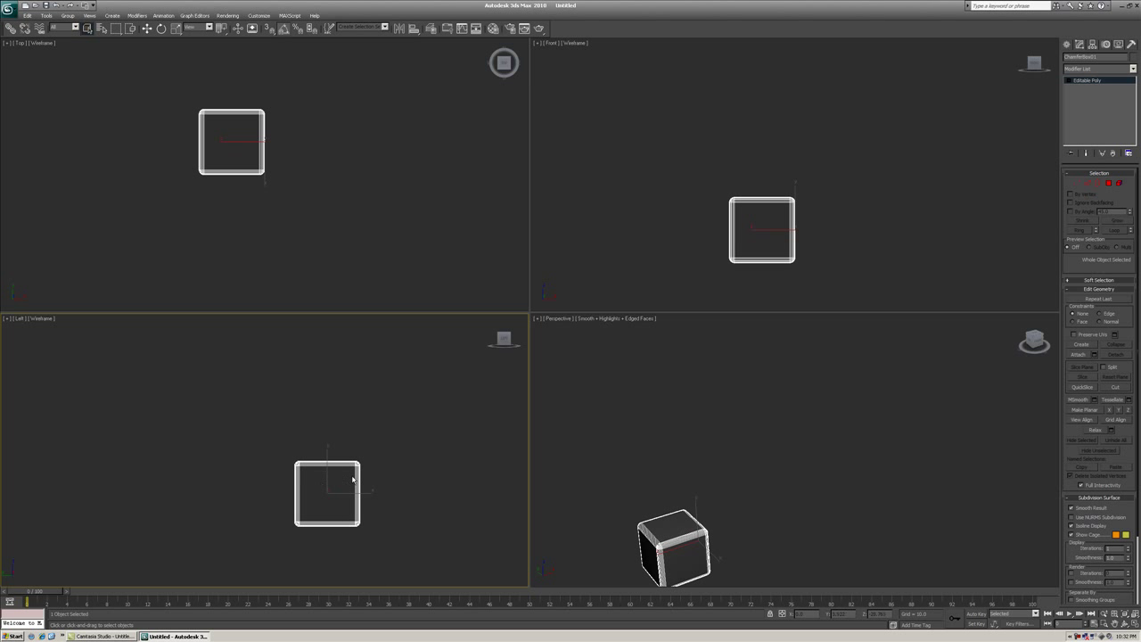
pyautogui.moveTo(357, 479)
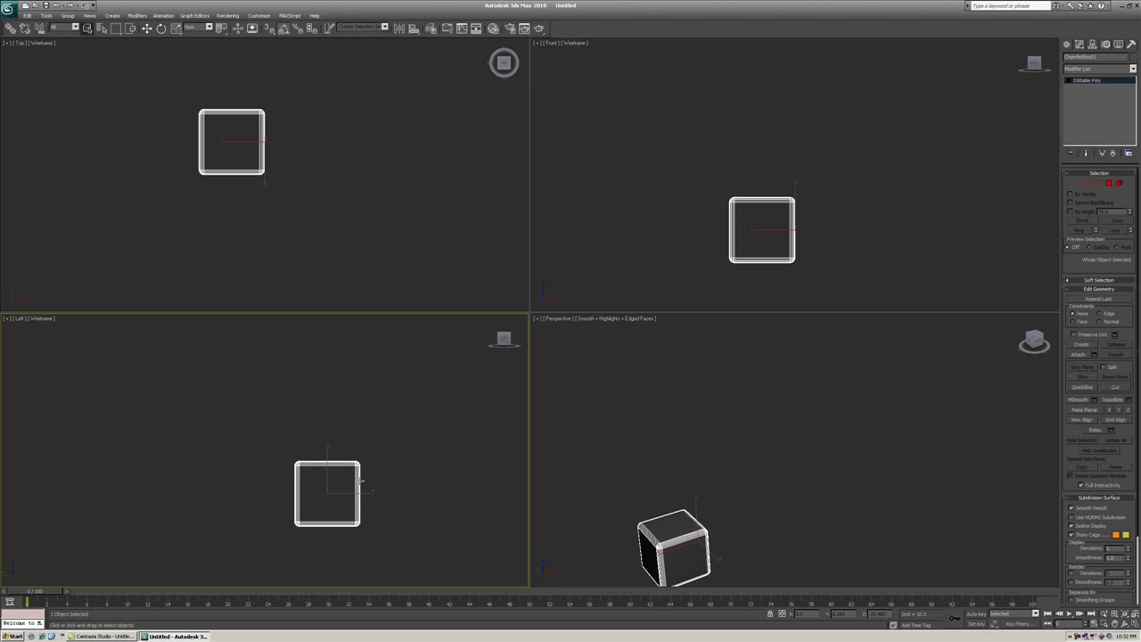
pyautogui.moveTo(222, 373)
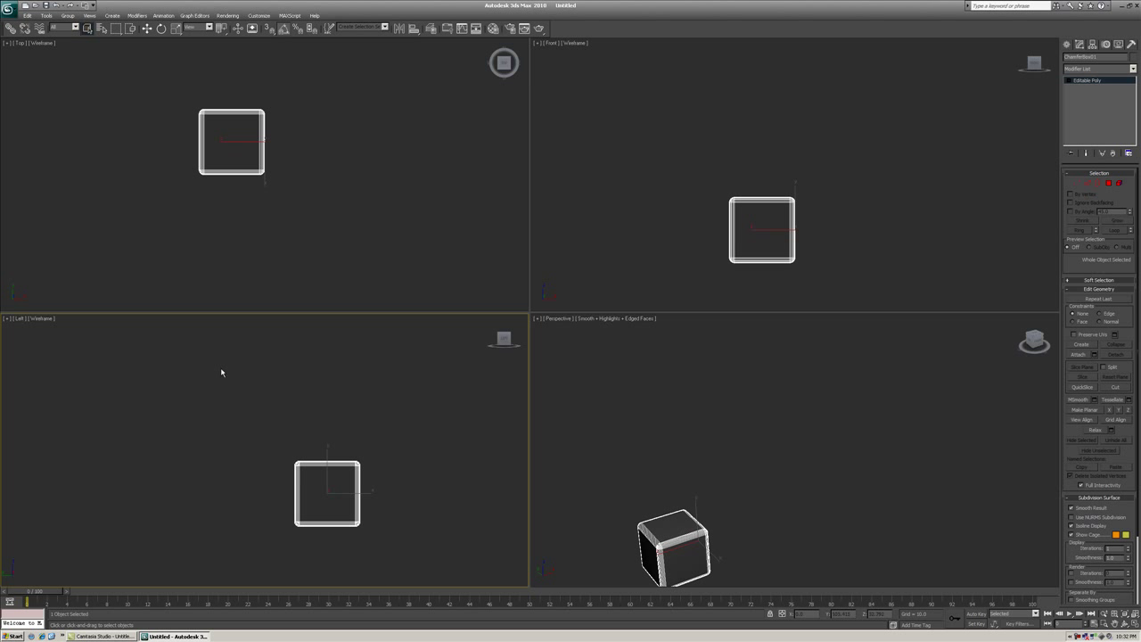
pyautogui.moveTo(328, 448)
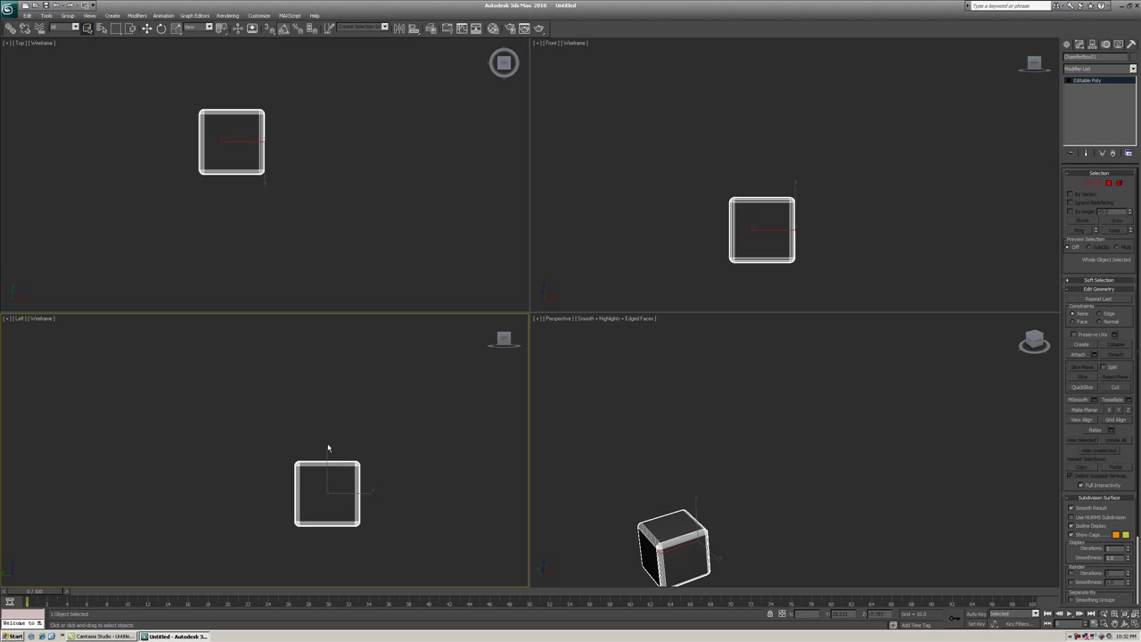
# - Array the chamfer box into three copies with an X move offset of -50
pyautogui.click(47, 15)
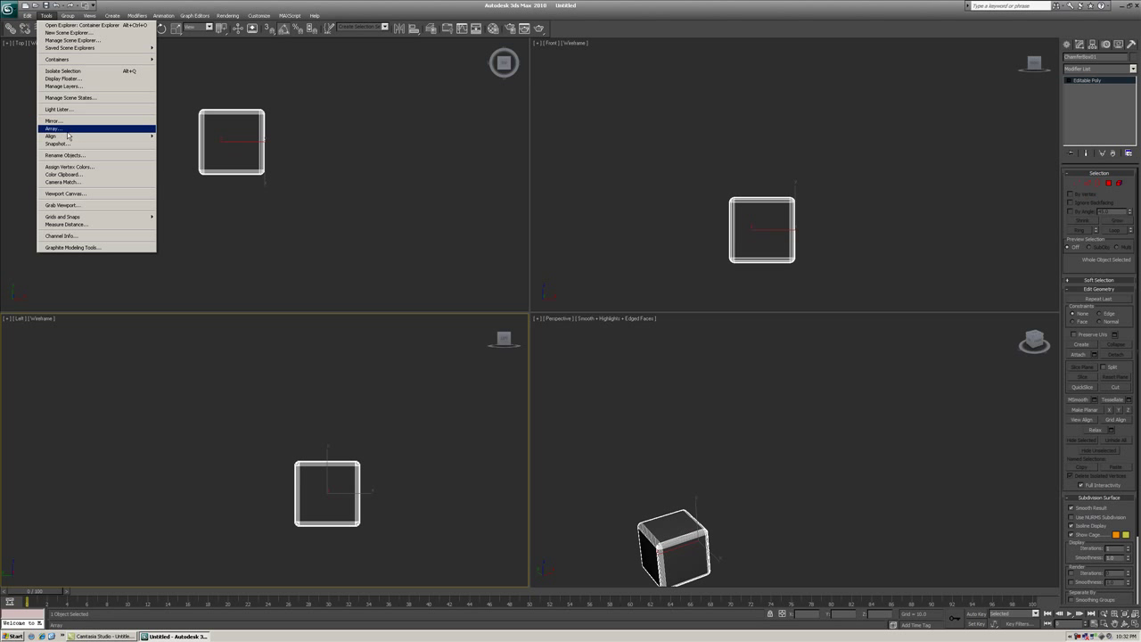
pyautogui.click(52, 128)
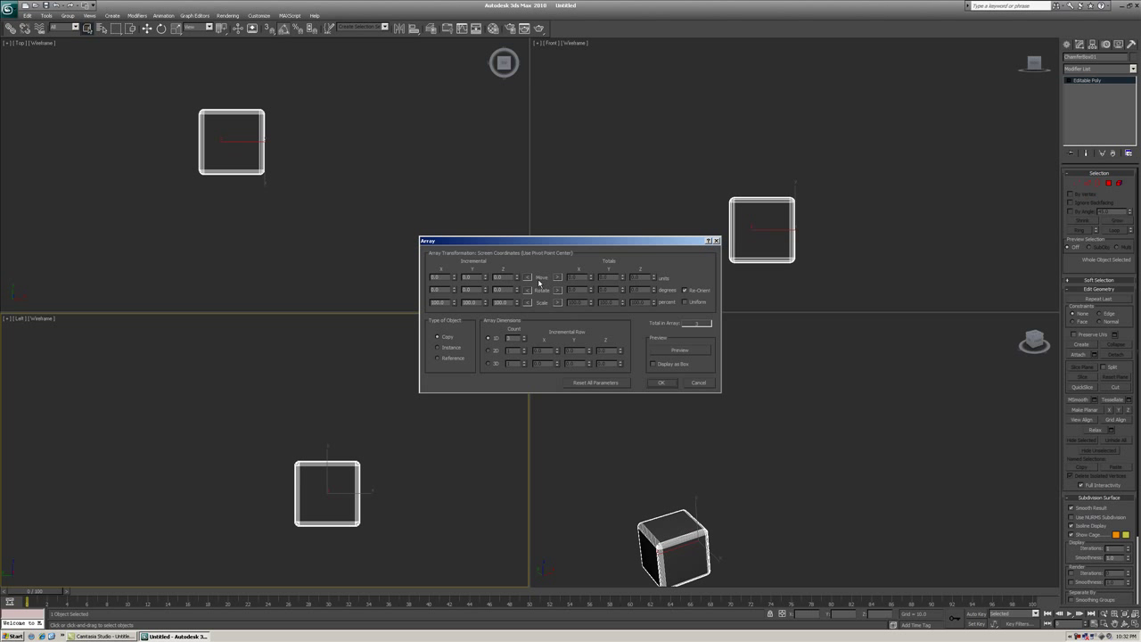
pyautogui.moveTo(557, 299)
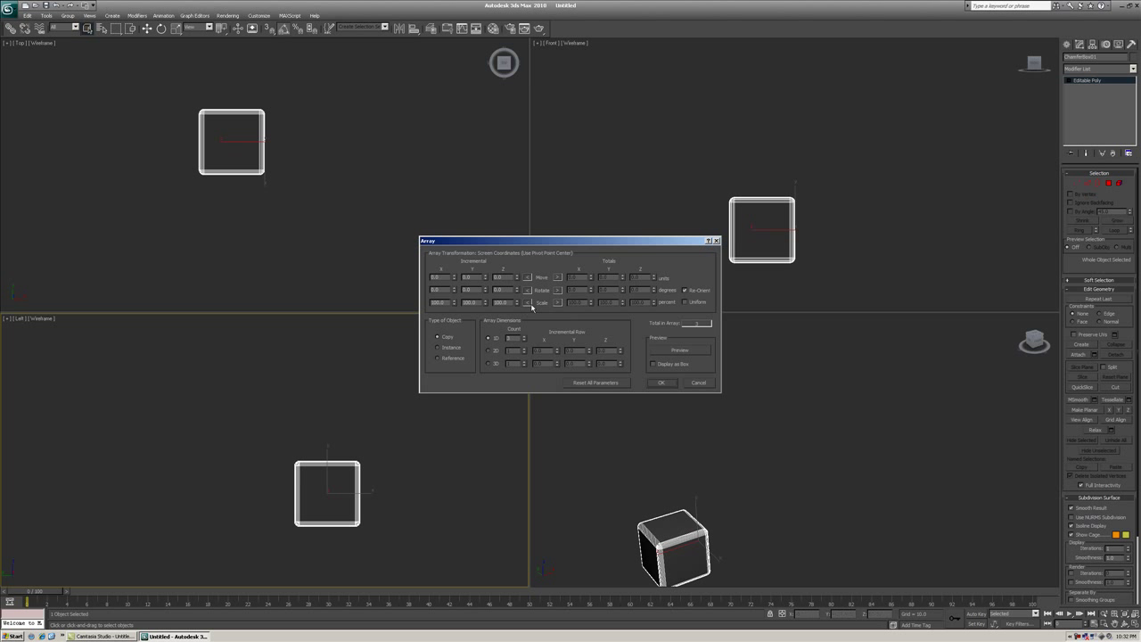
pyautogui.moveTo(184, 489)
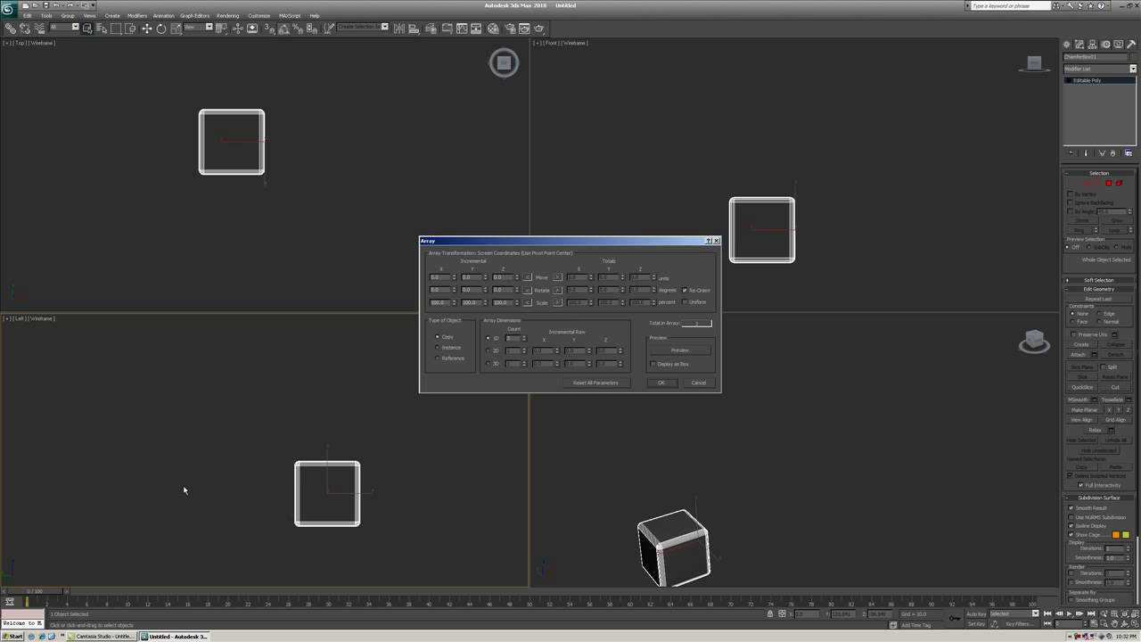
pyautogui.moveTo(239, 501)
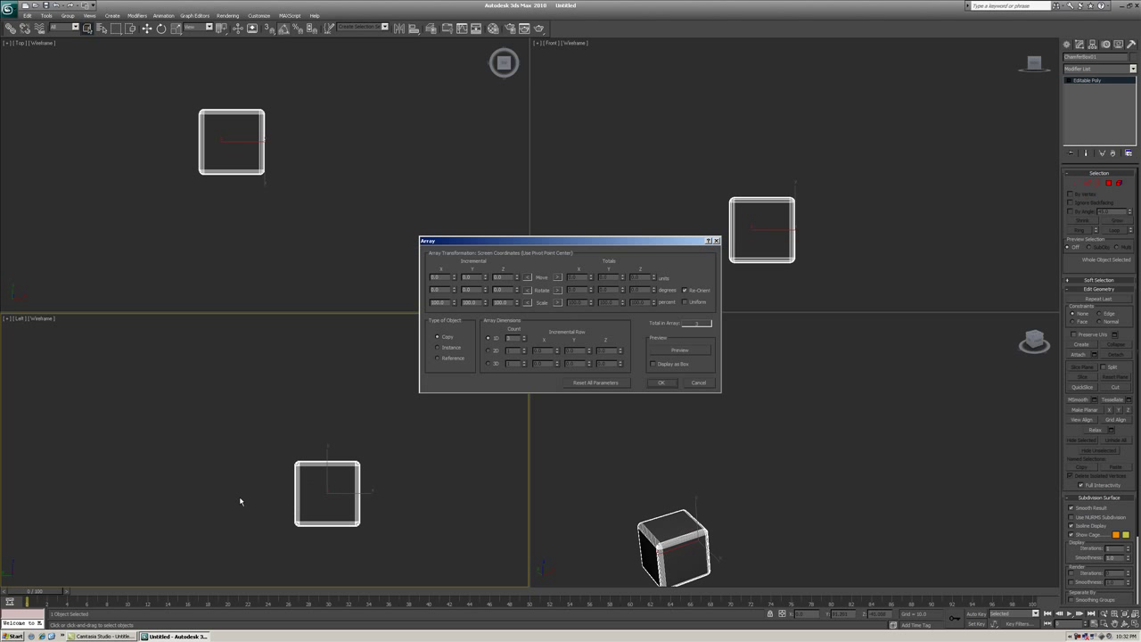
pyautogui.moveTo(372, 496)
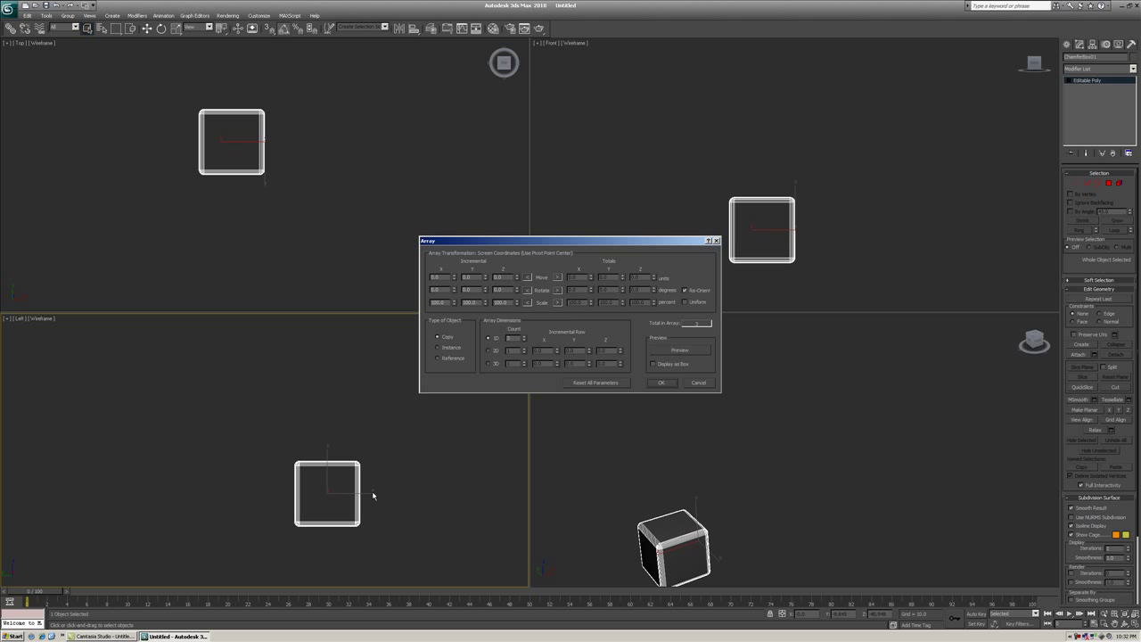
pyautogui.moveTo(373, 496)
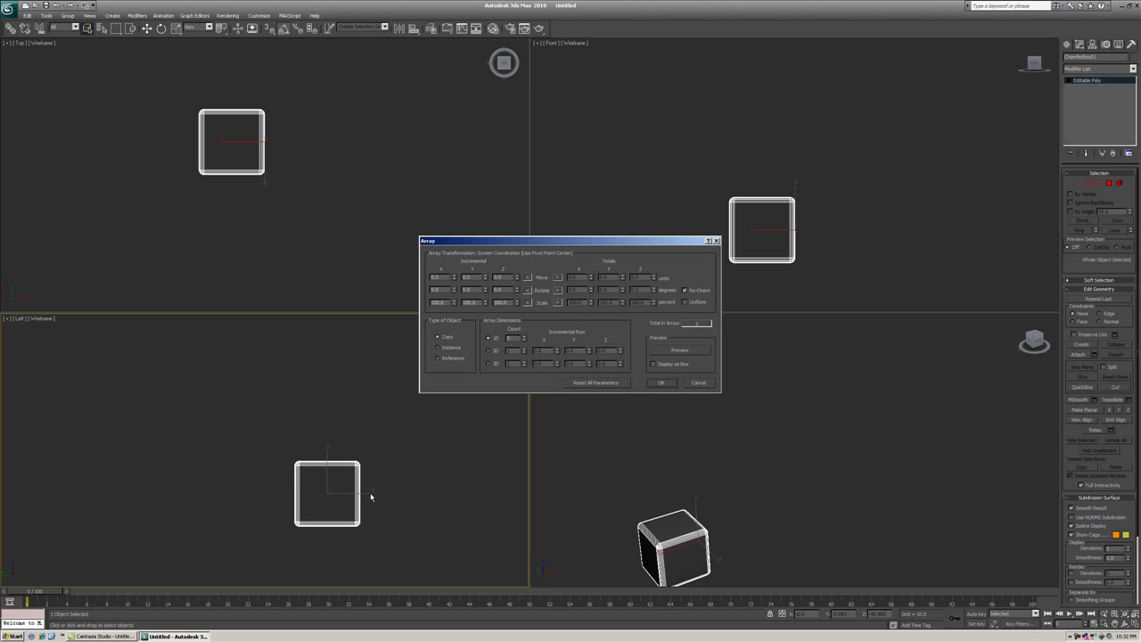
pyautogui.moveTo(367, 500)
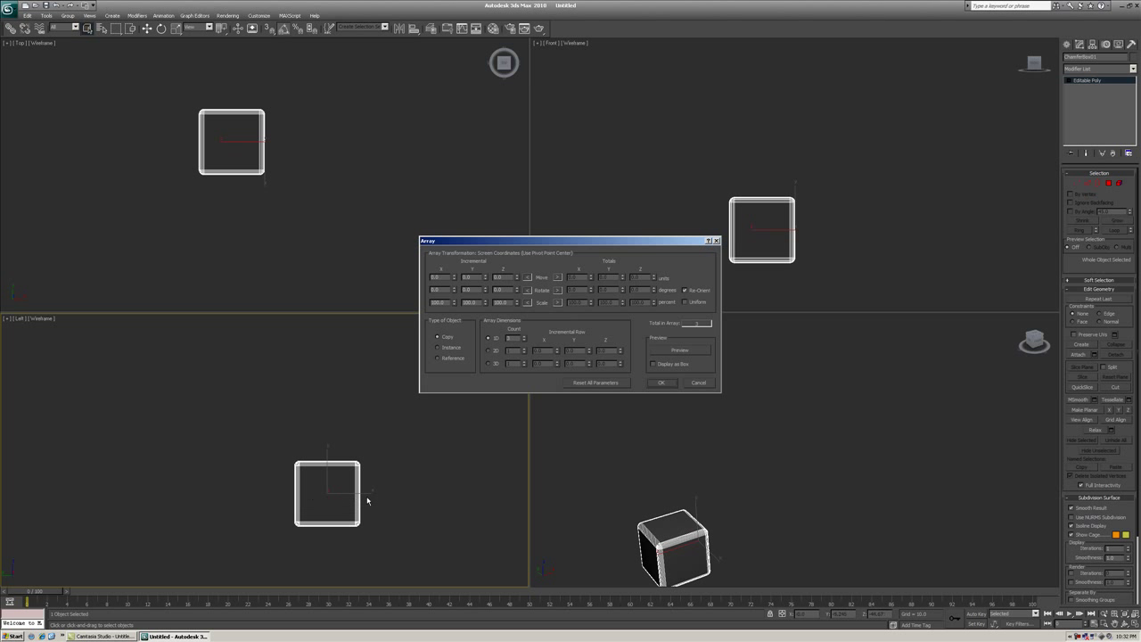
pyautogui.moveTo(253, 506)
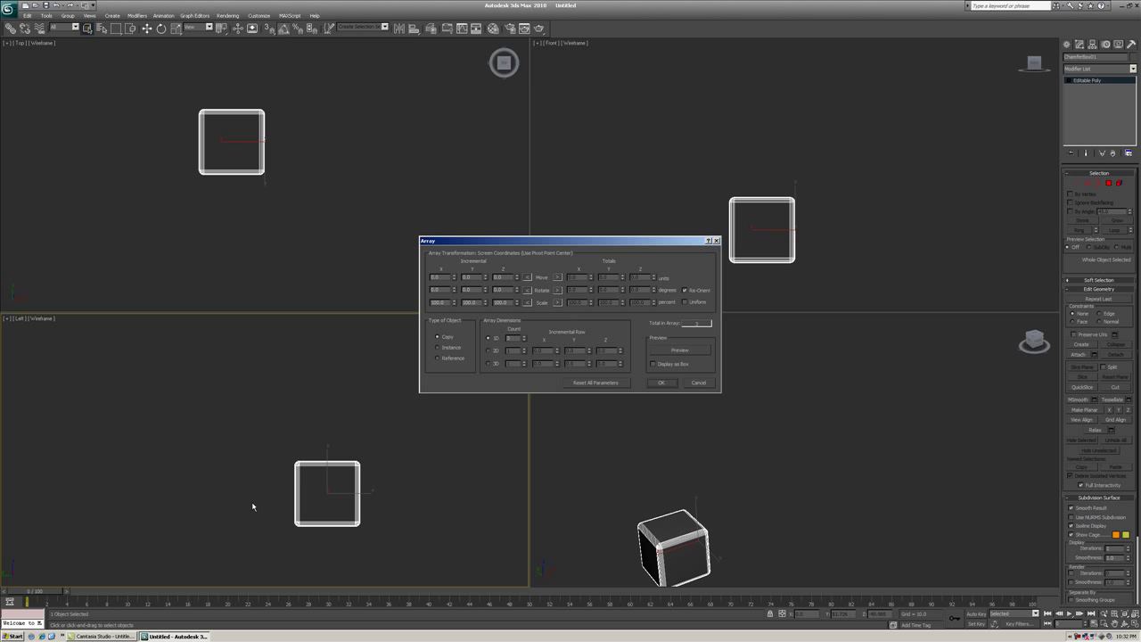
pyautogui.moveTo(350, 499)
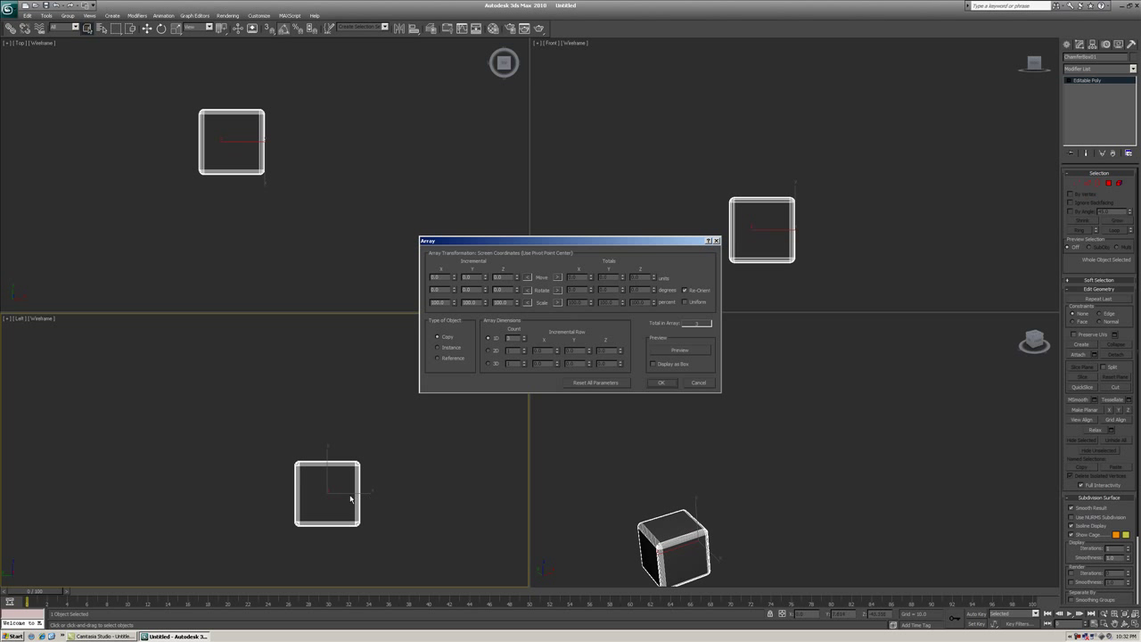
pyautogui.moveTo(339, 459)
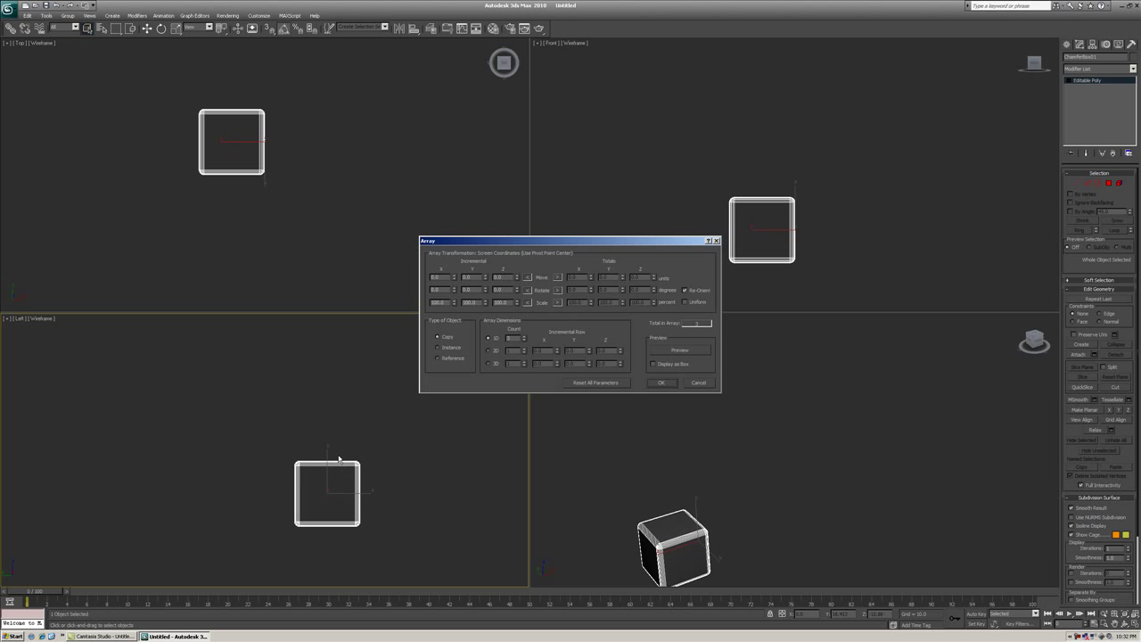
pyautogui.moveTo(330, 555)
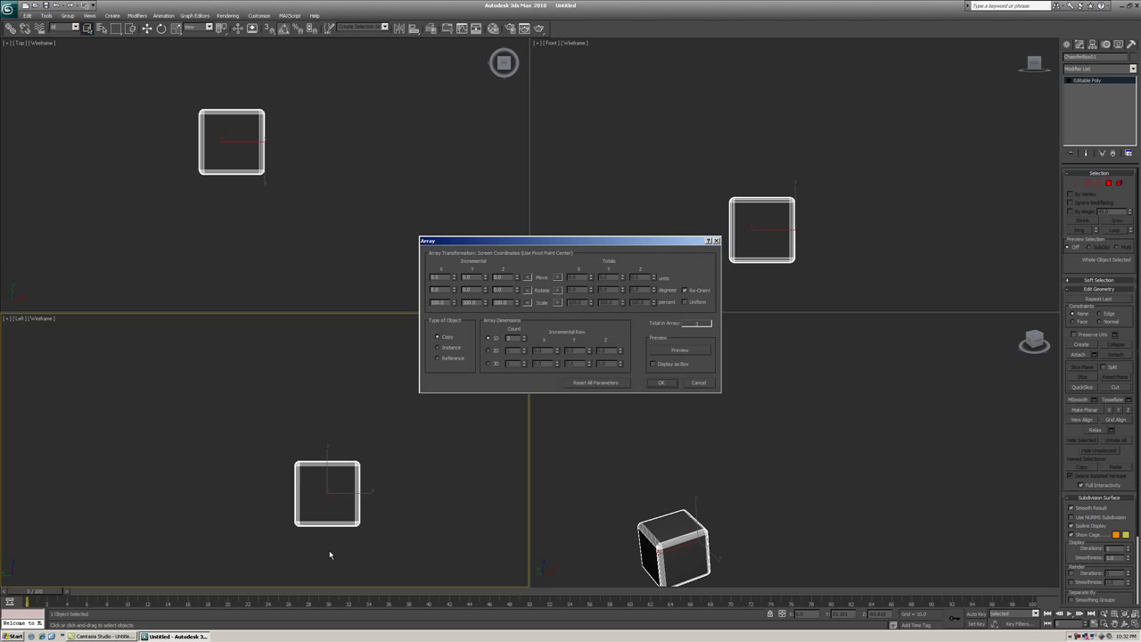
pyautogui.moveTo(363, 348)
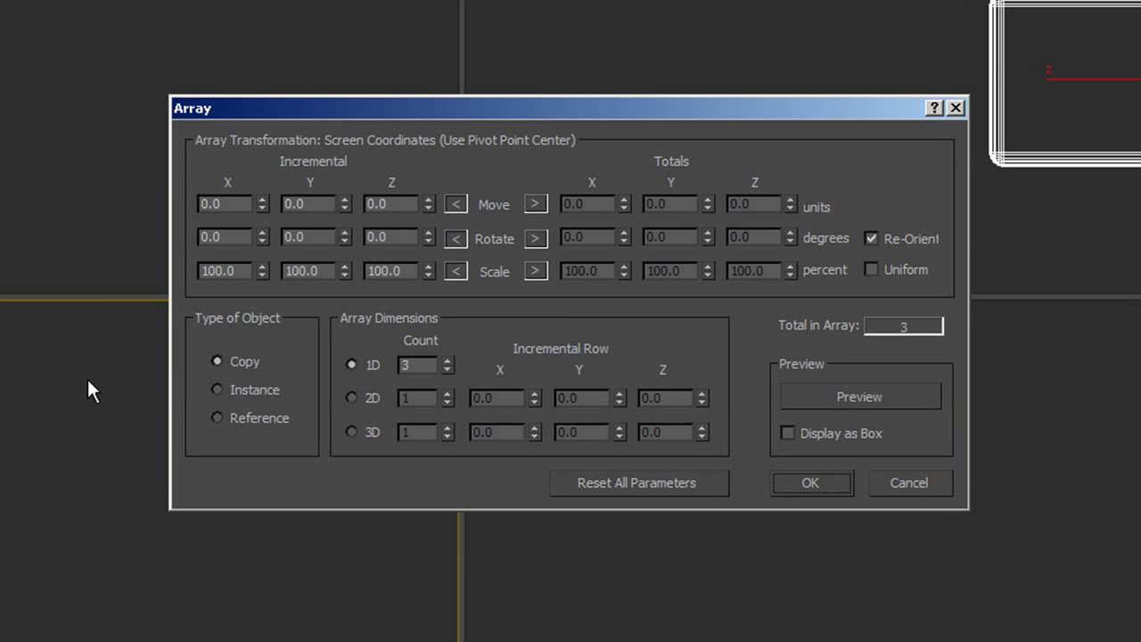
pyautogui.click(225, 203)
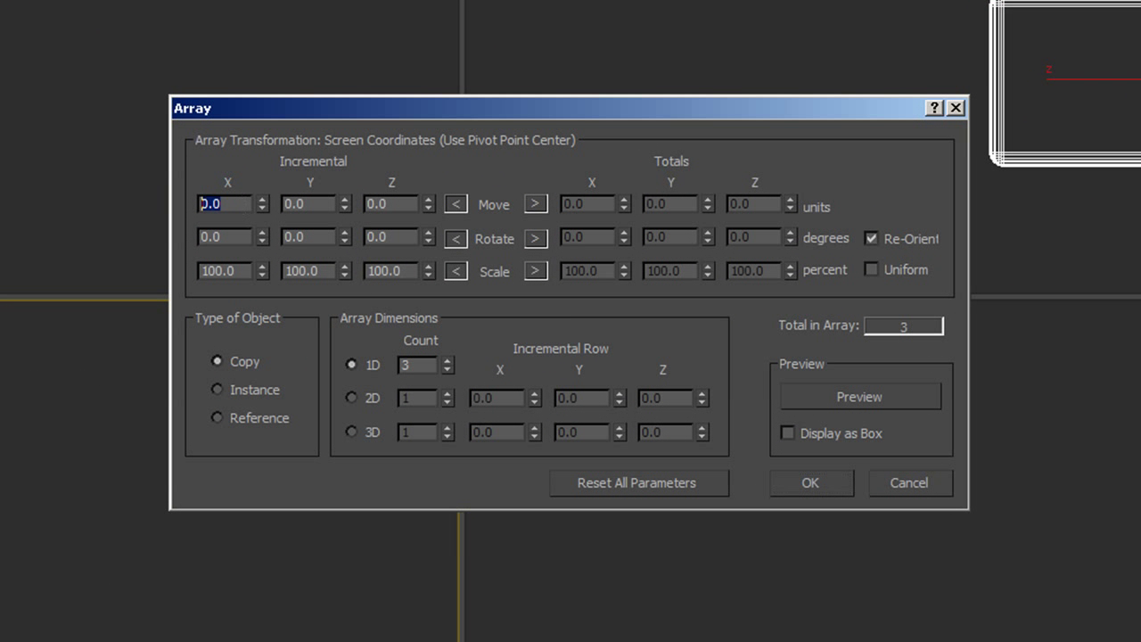
pyautogui.write('-5')
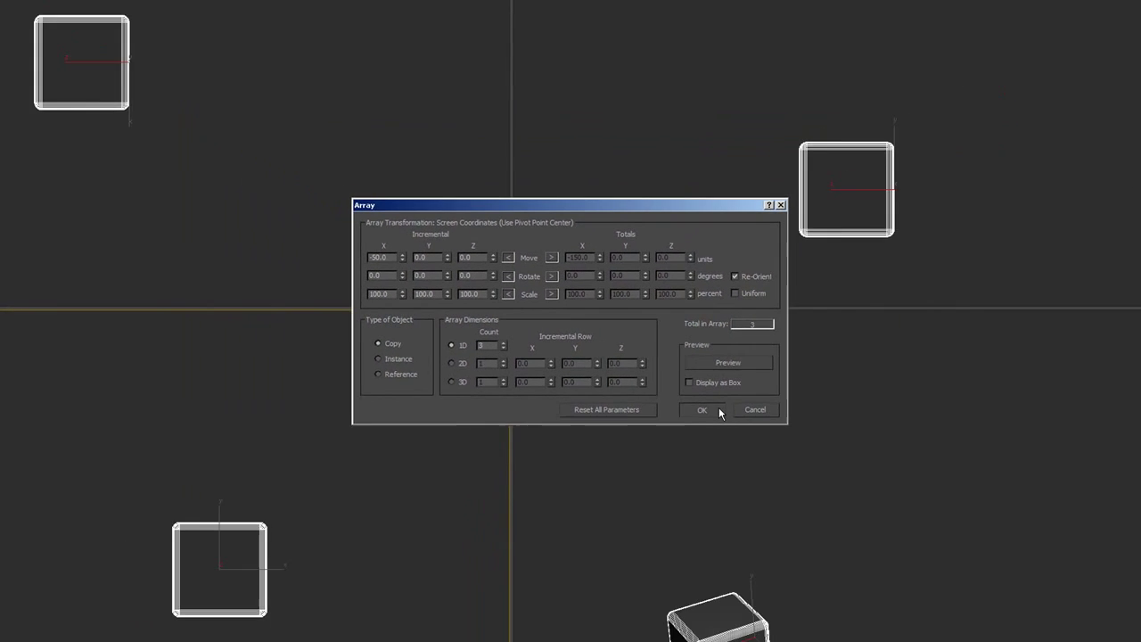
pyautogui.click(701, 409)
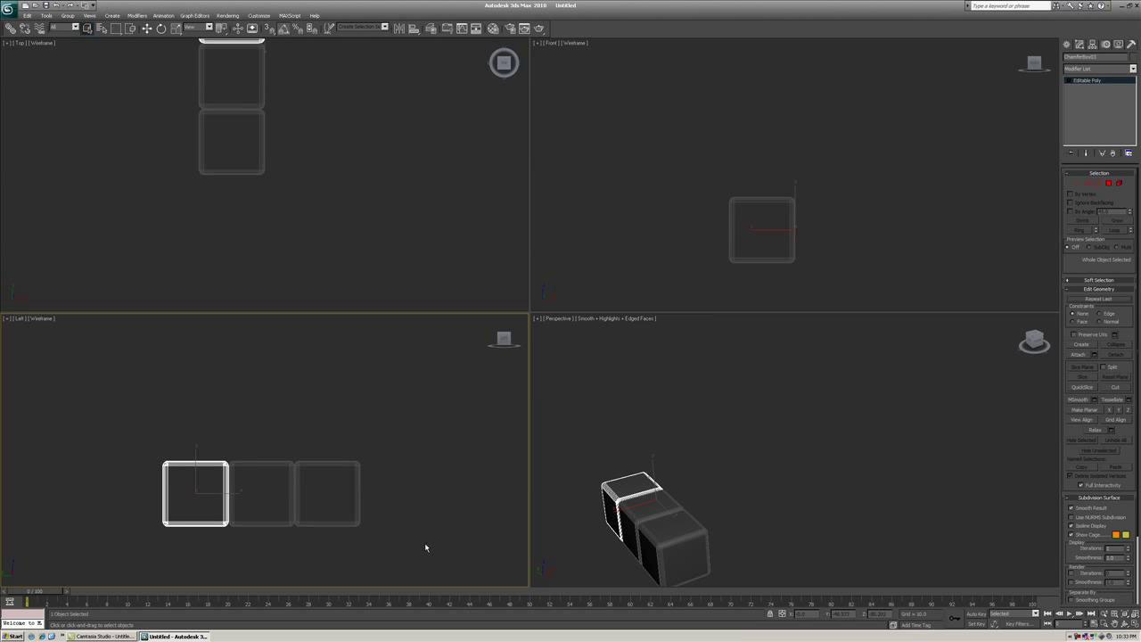
pyautogui.moveTo(312, 385)
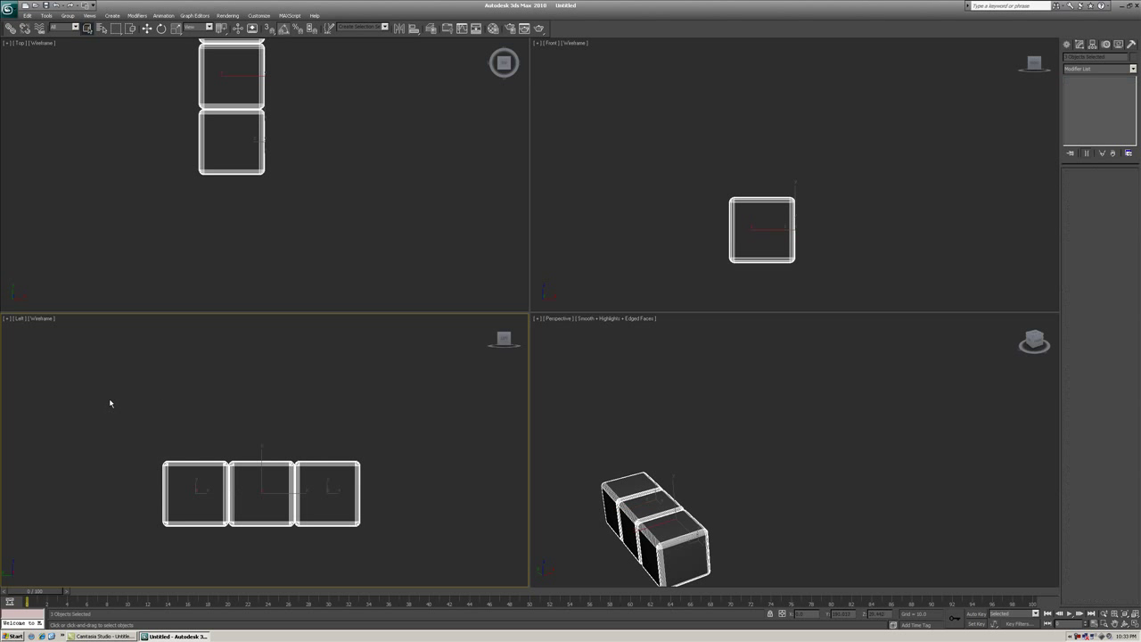
# - Array the row of three boxes vertically with count 3
pyautogui.click(46, 16)
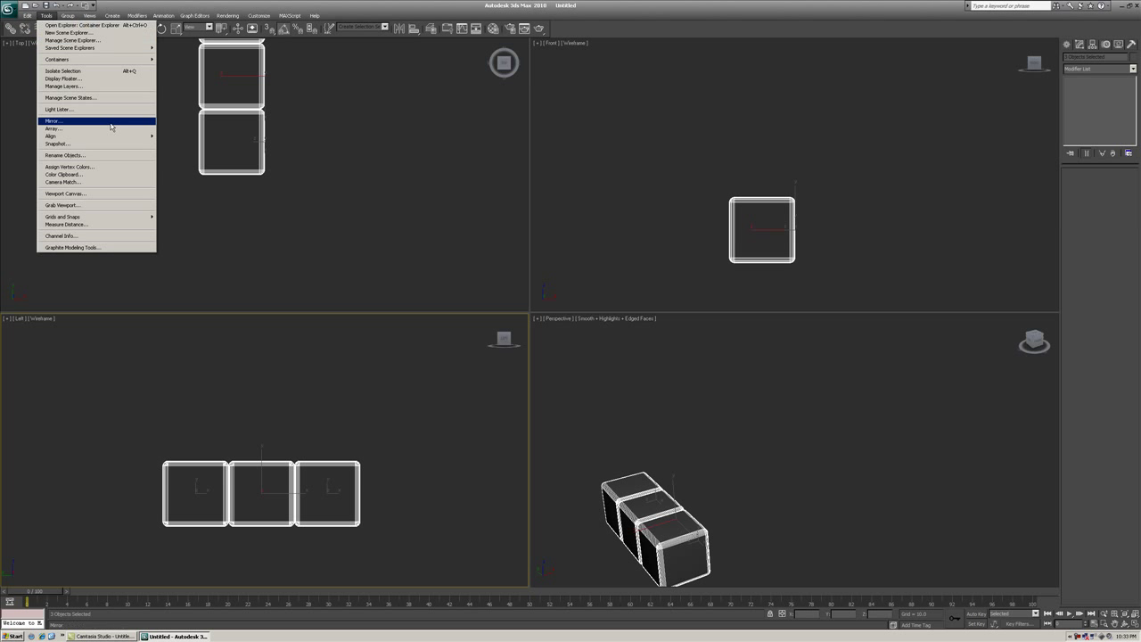
pyautogui.click(53, 128)
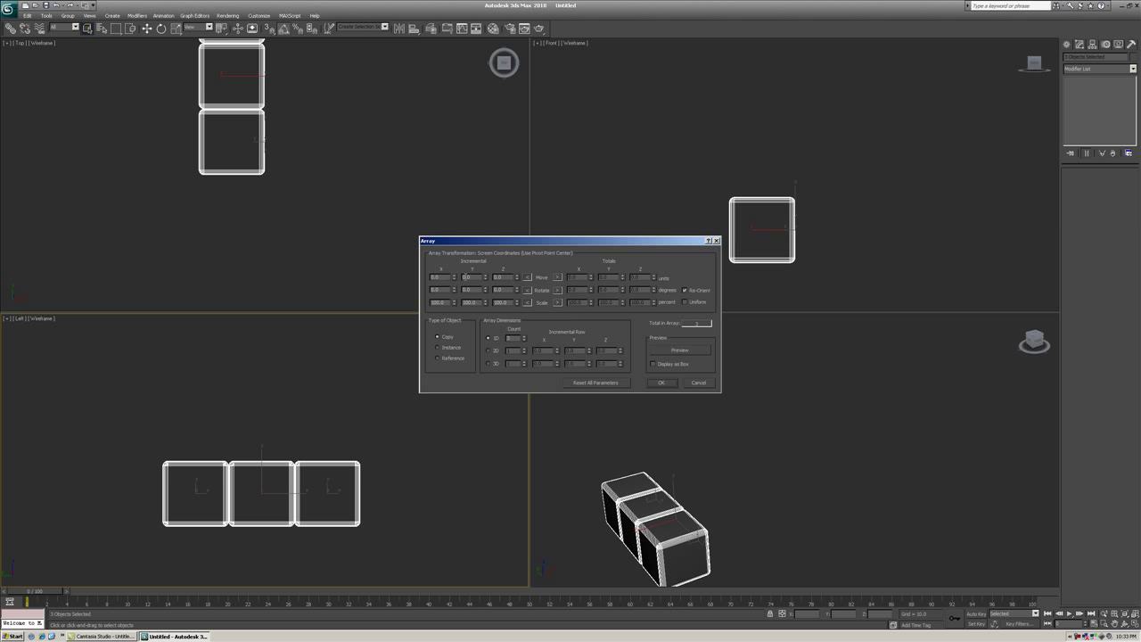
pyautogui.moveTo(299, 369)
pyautogui.write('30')
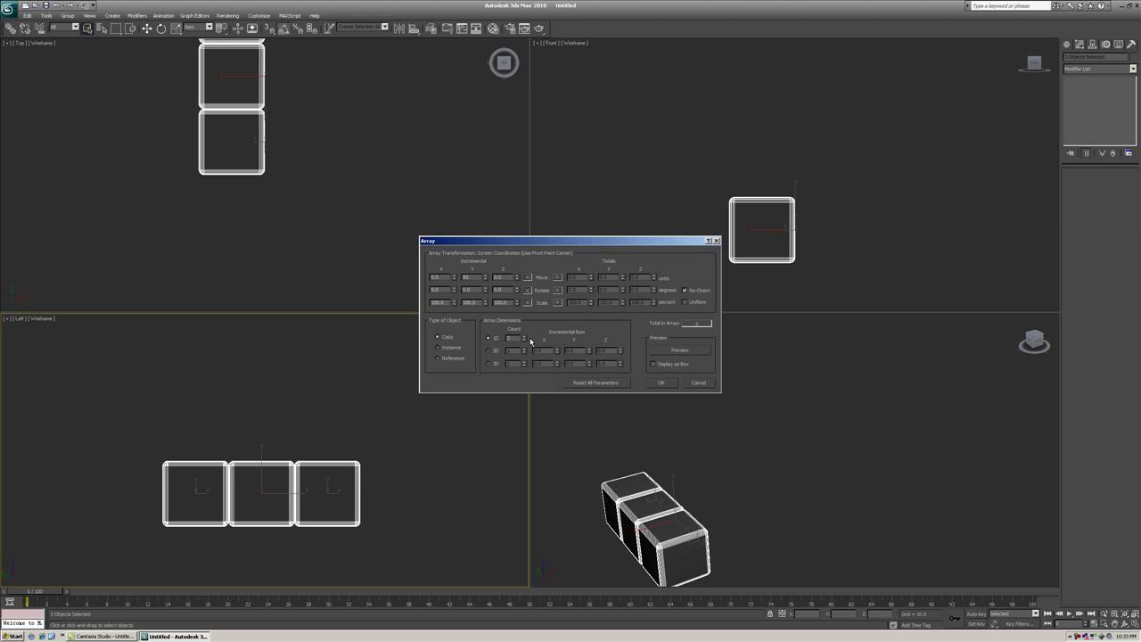
pyautogui.click(661, 383)
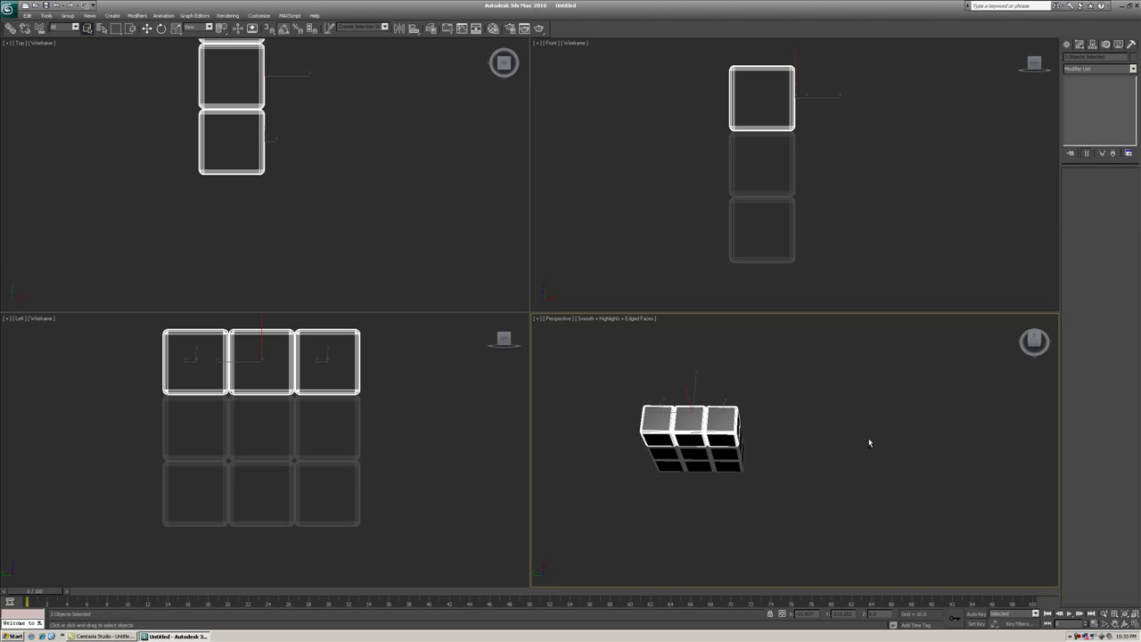
# - Select all nine wall boxes and array them into three layers with count 3
pyautogui.moveTo(869, 443); pyautogui.dragTo(846, 417)
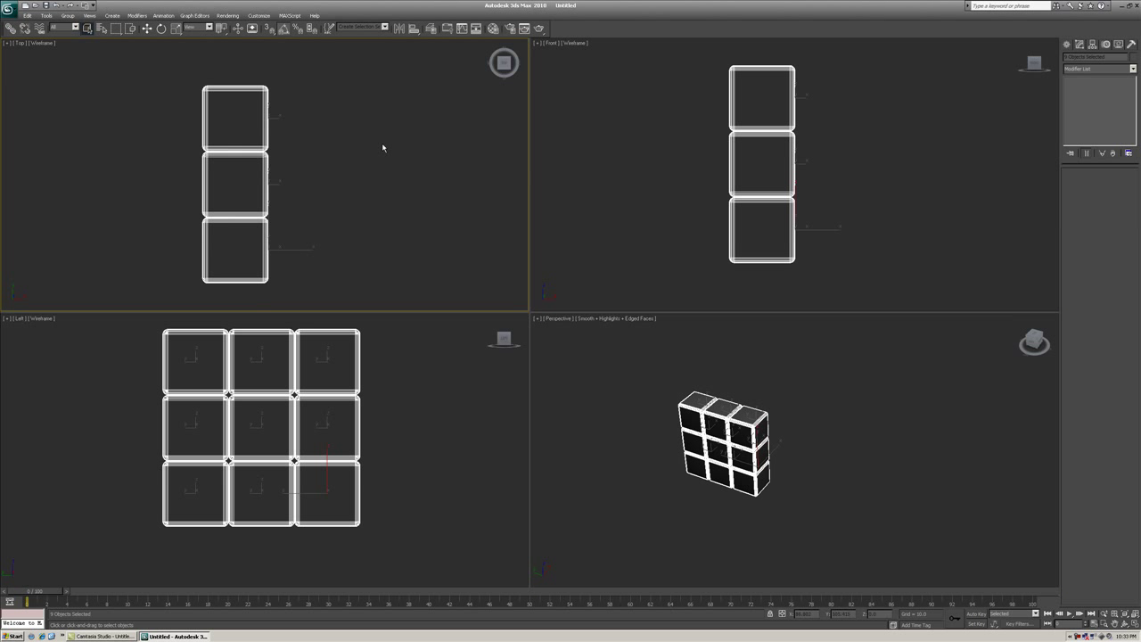
pyautogui.click(46, 15)
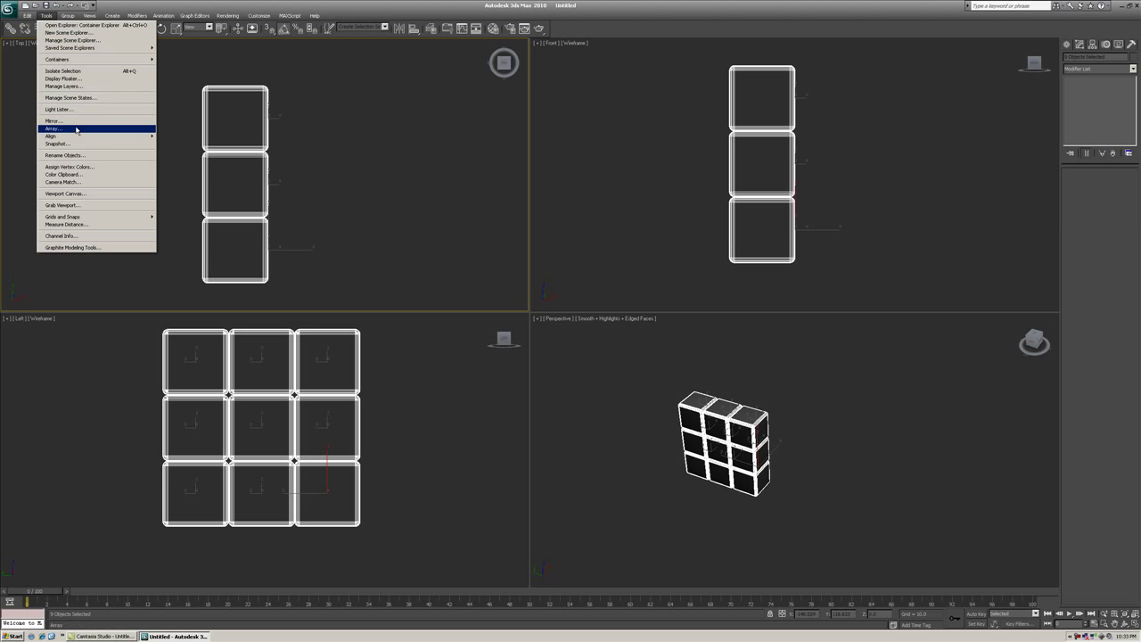
pyautogui.click(52, 129)
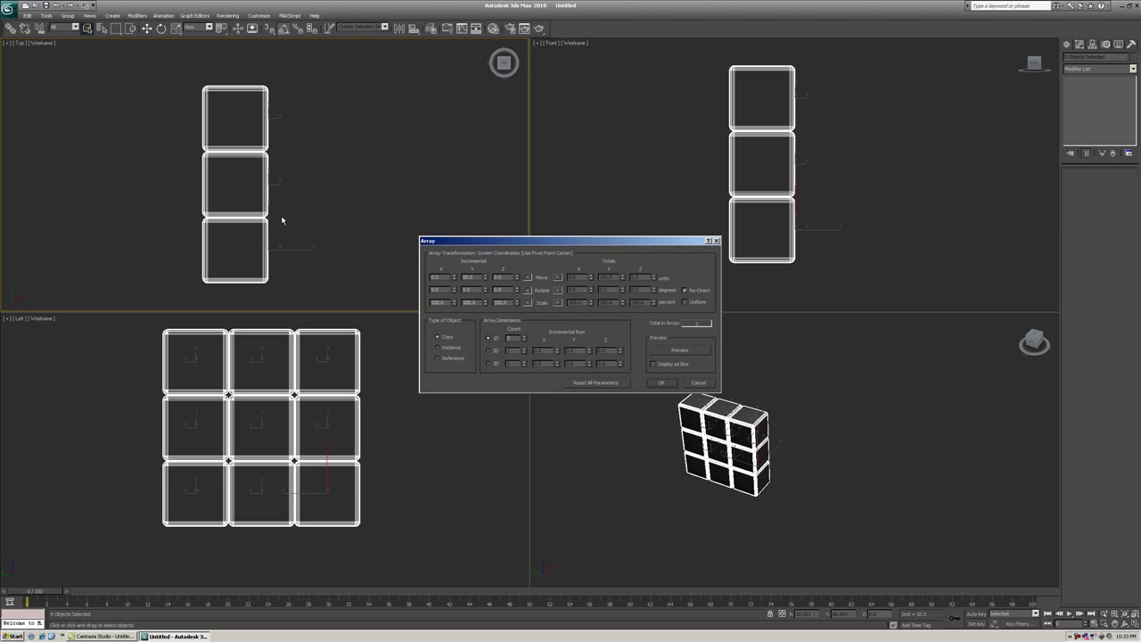
pyautogui.moveTo(254, 252)
pyautogui.write('50')
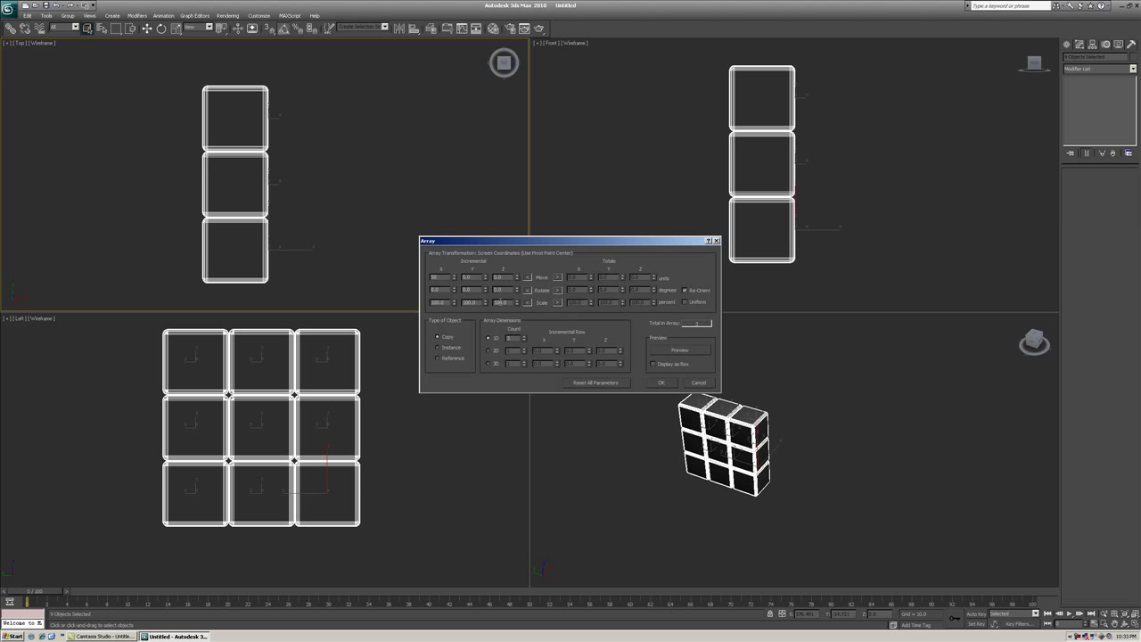
pyautogui.click(660, 382)
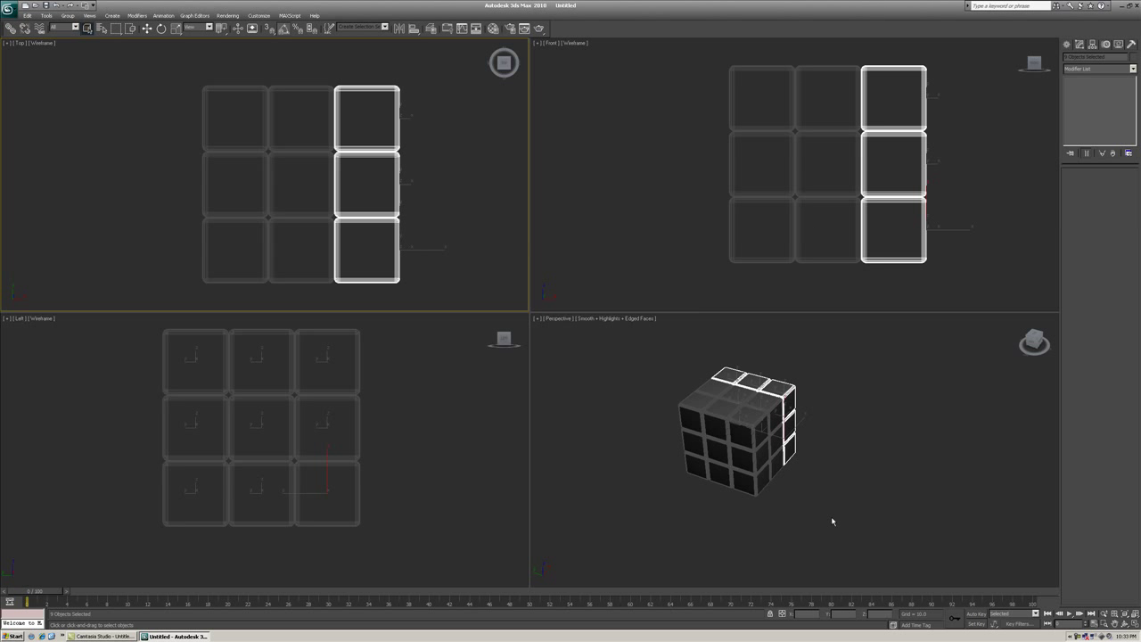
# - Maximize Perspective, draw a new ChamferBox and center-align it to the lower-right front piece
pyautogui.click(845, 494)
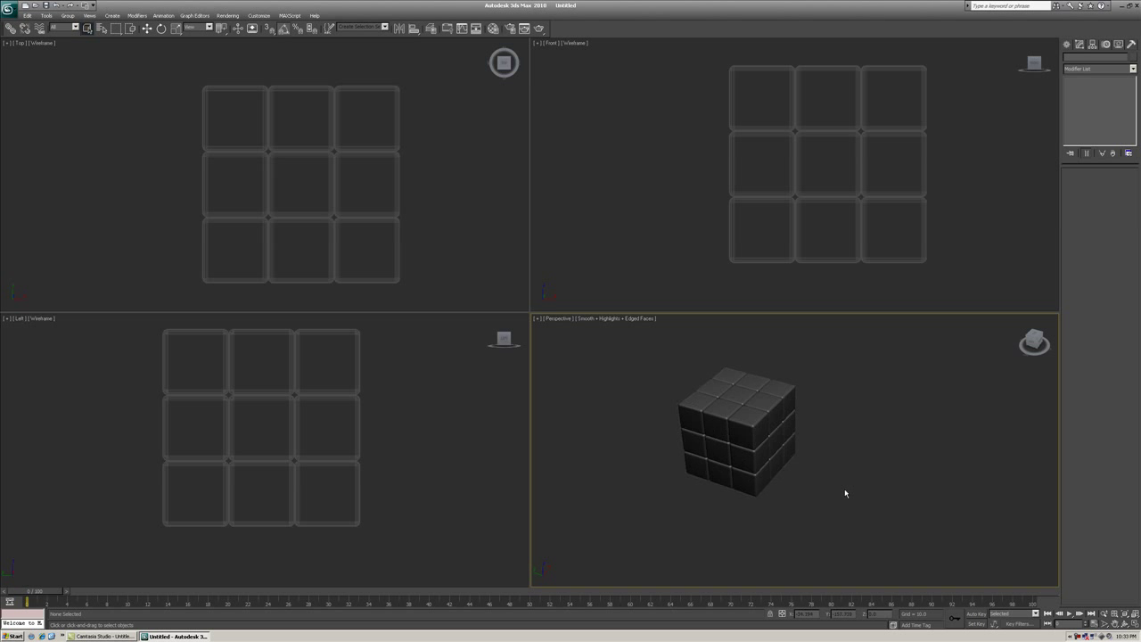
pyautogui.press('alt+w')
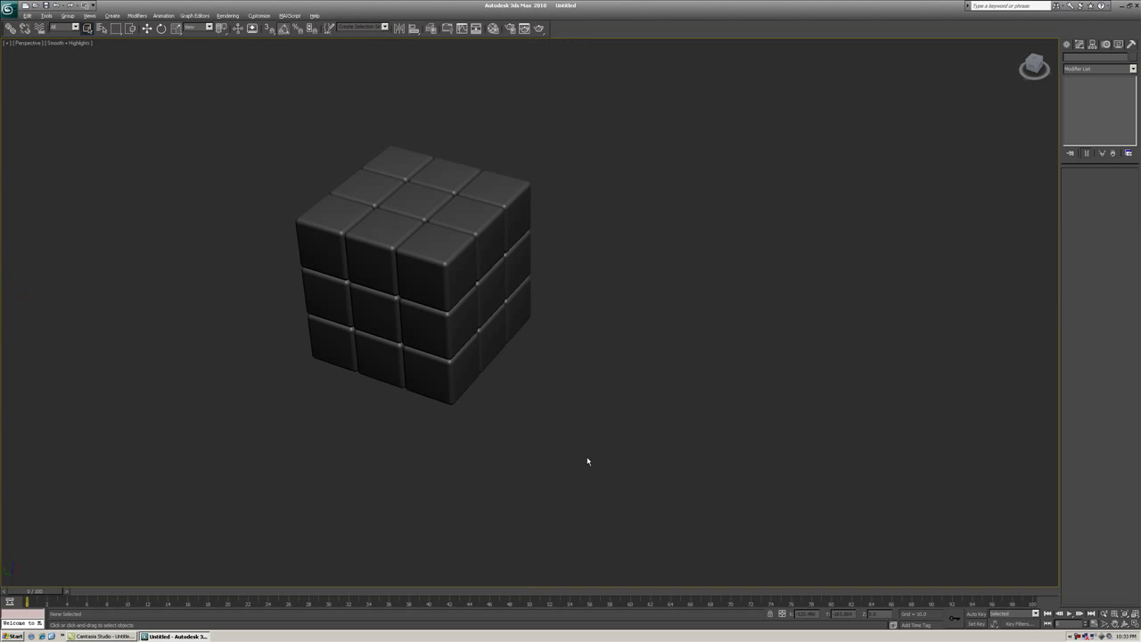
pyautogui.moveTo(619, 416)
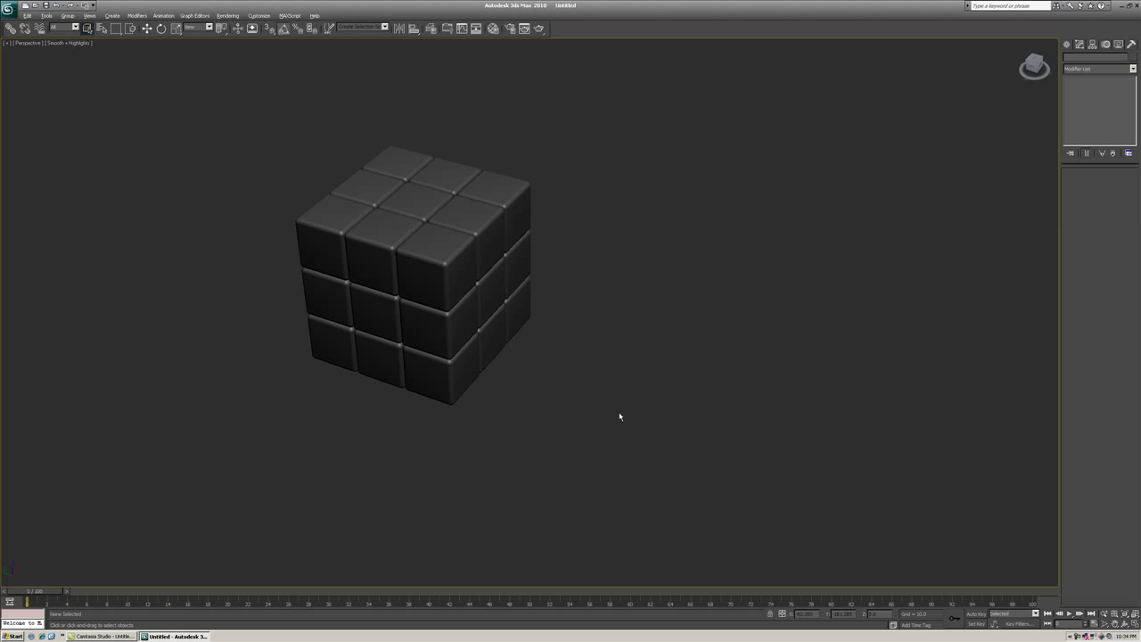
pyautogui.moveTo(619, 416); pyautogui.dragTo(366, 393)
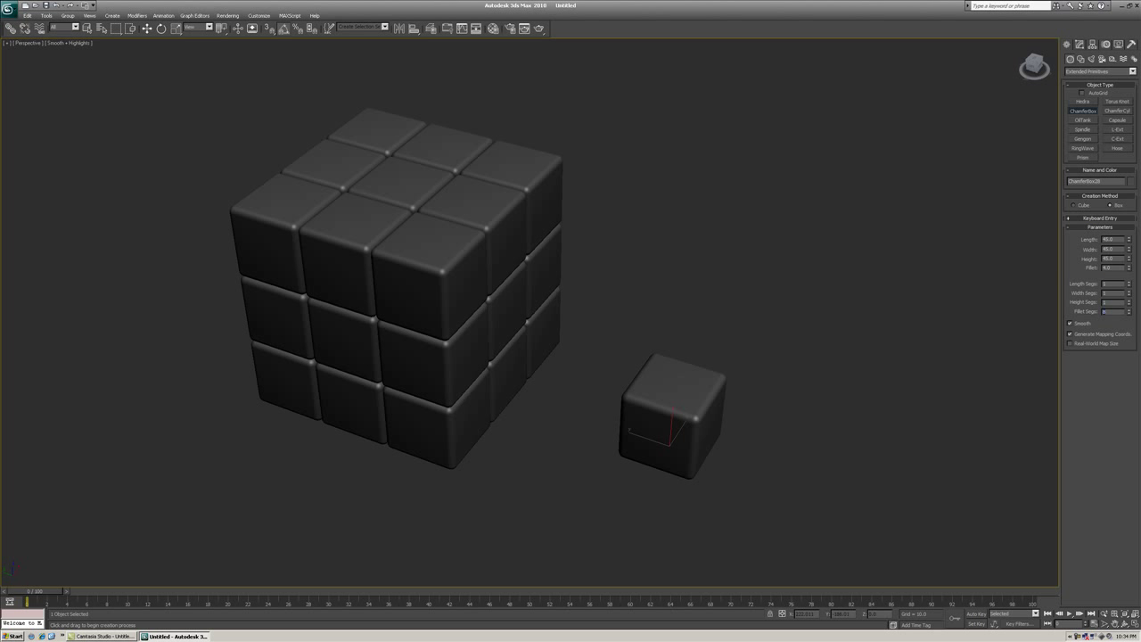
pyautogui.moveTo(769, 229)
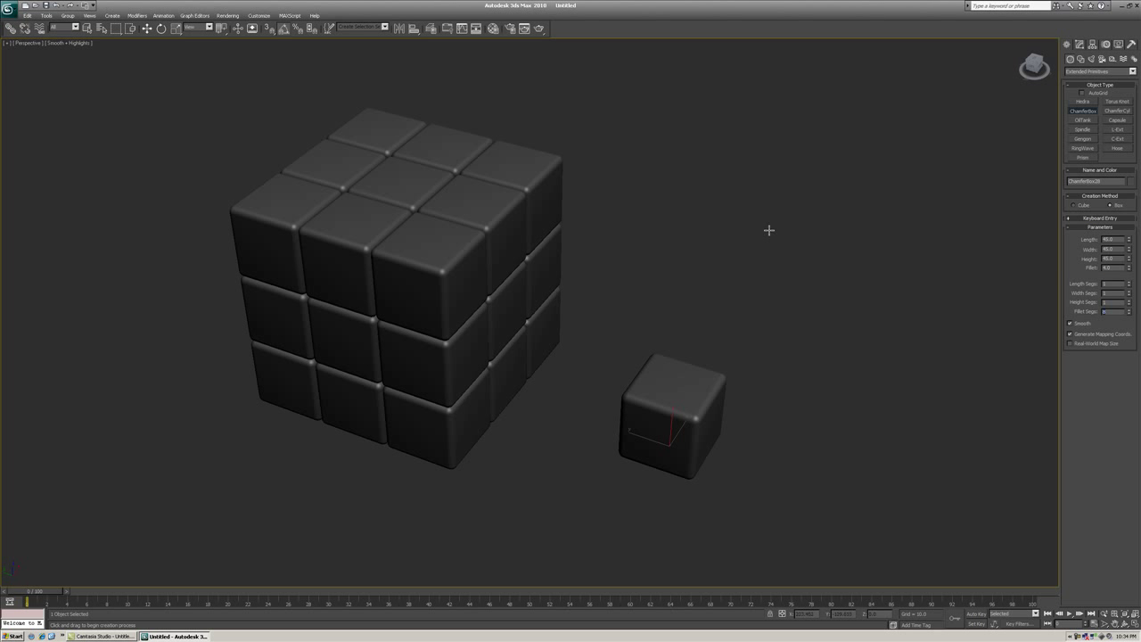
pyautogui.moveTo(430, 417)
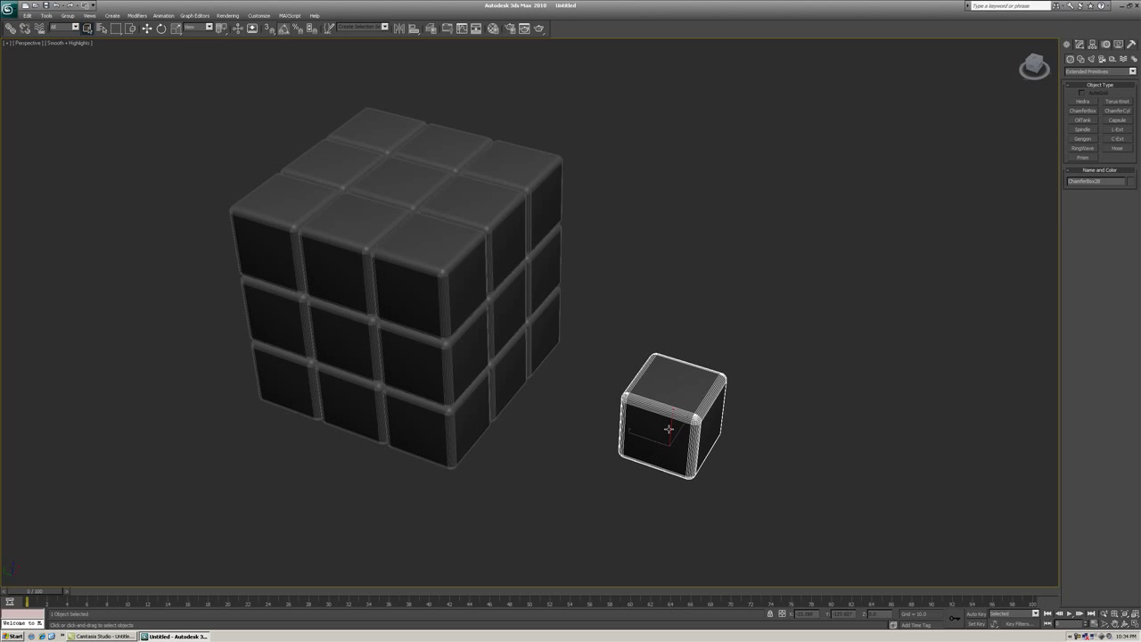
pyautogui.press('F4')
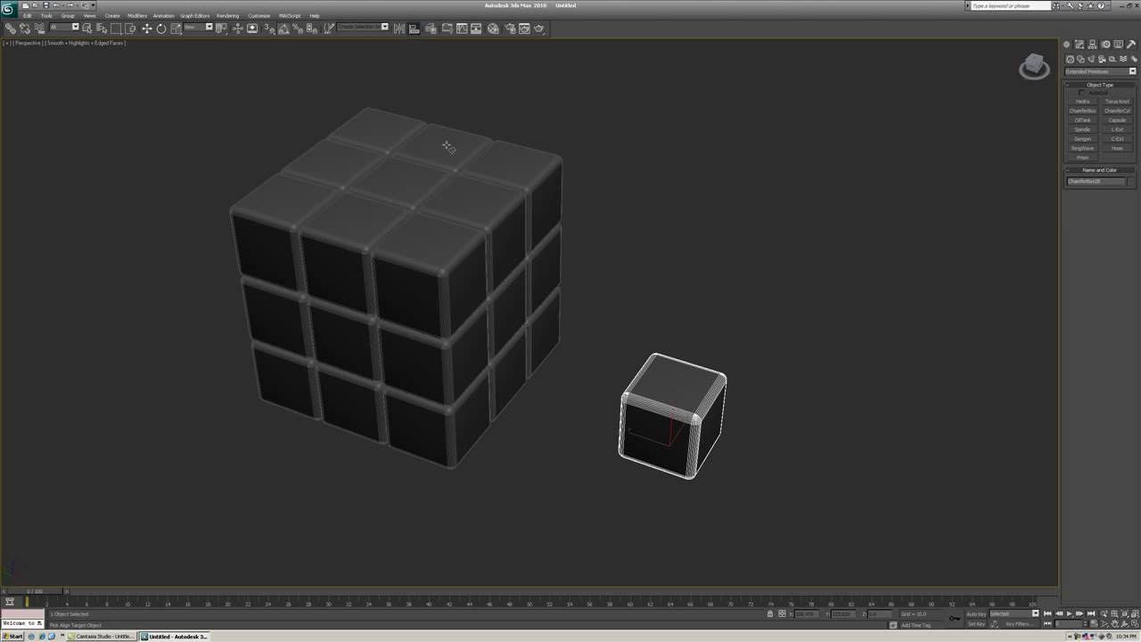
pyautogui.moveTo(474, 348)
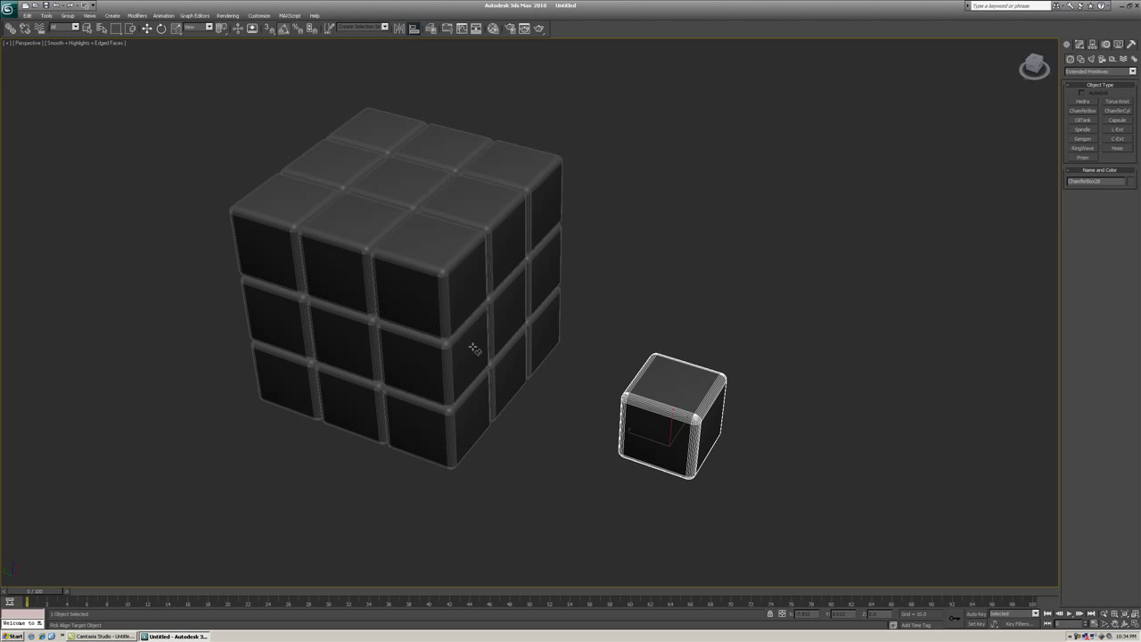
pyautogui.moveTo(428, 437)
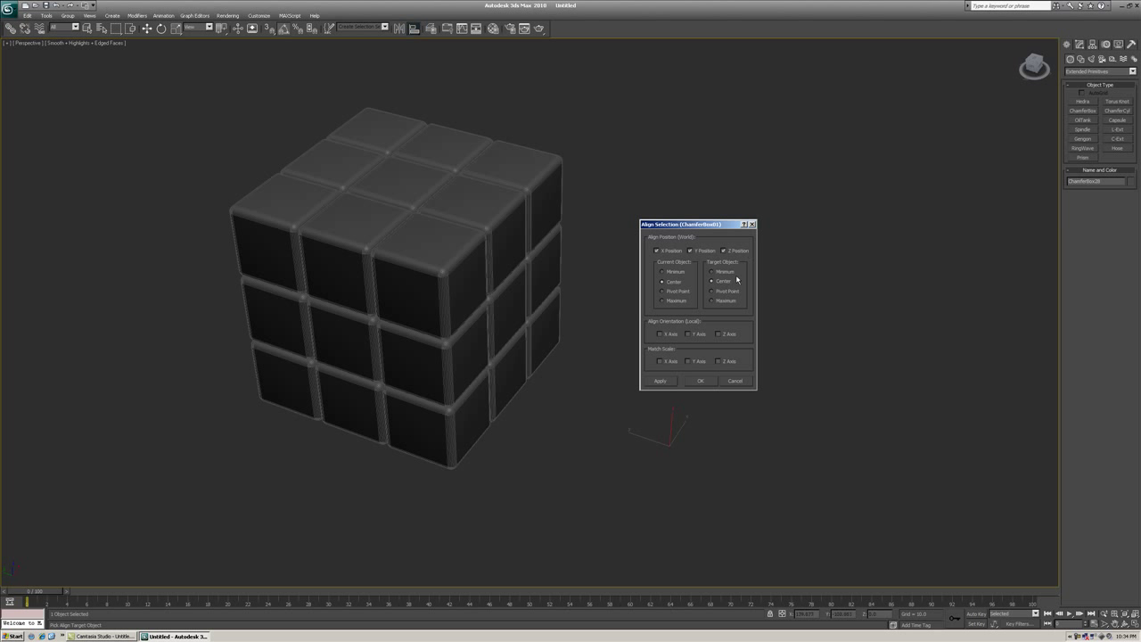
pyautogui.click(701, 381)
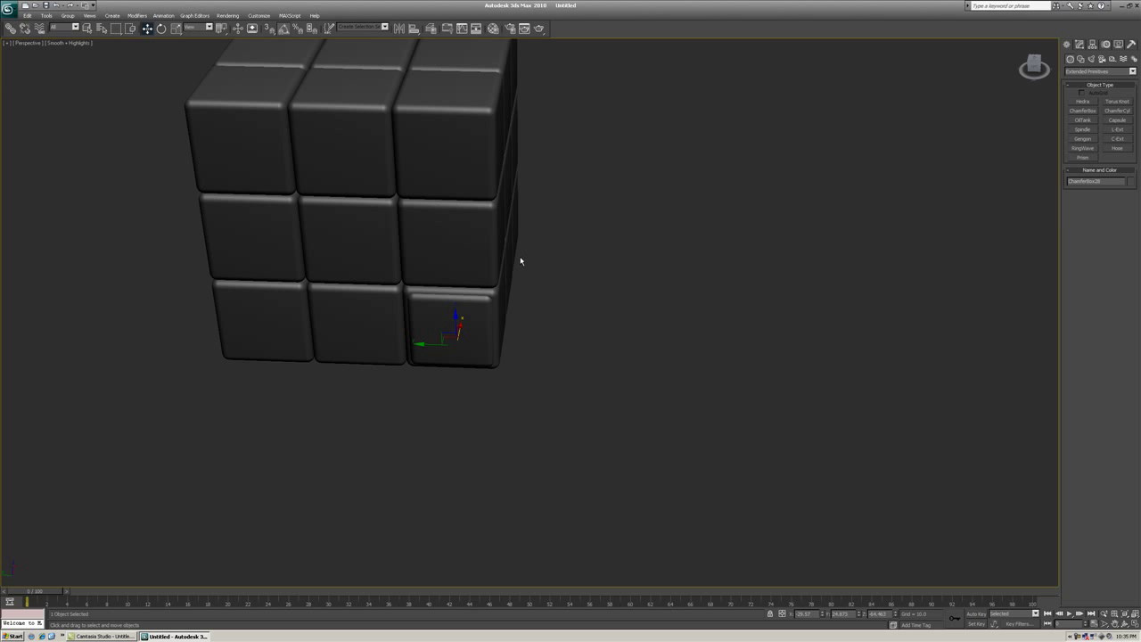
# - Convert the aligned box to Editable Poly and select its vertices for flattening
pyautogui.rightClick(521, 261)
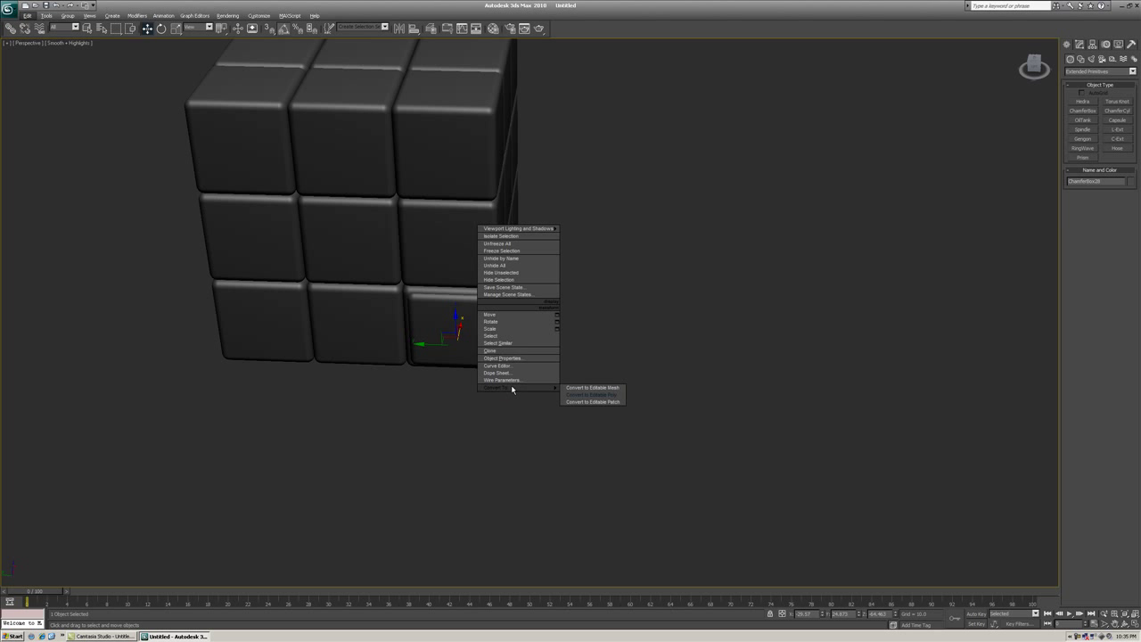
pyautogui.click(590, 394)
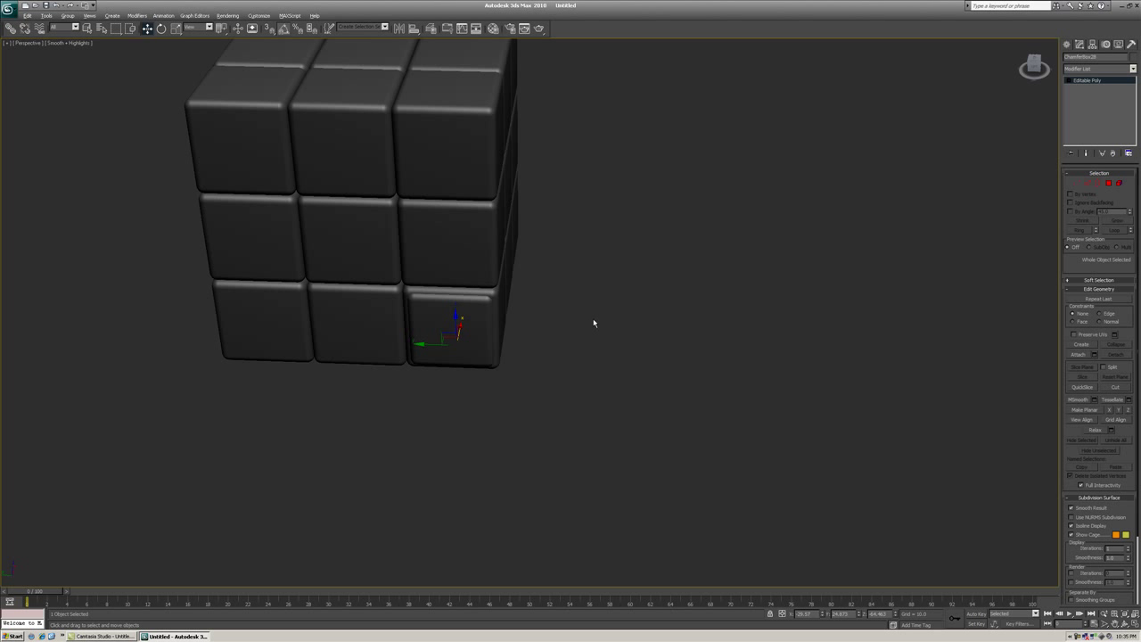
pyautogui.press('t')
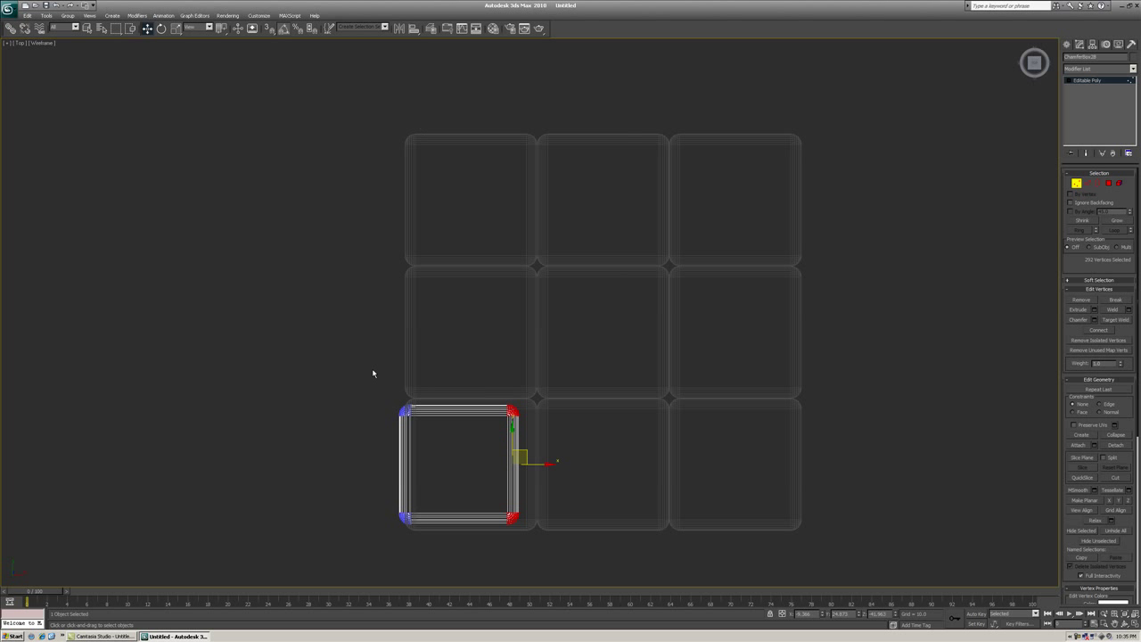
pyautogui.moveTo(508, 443)
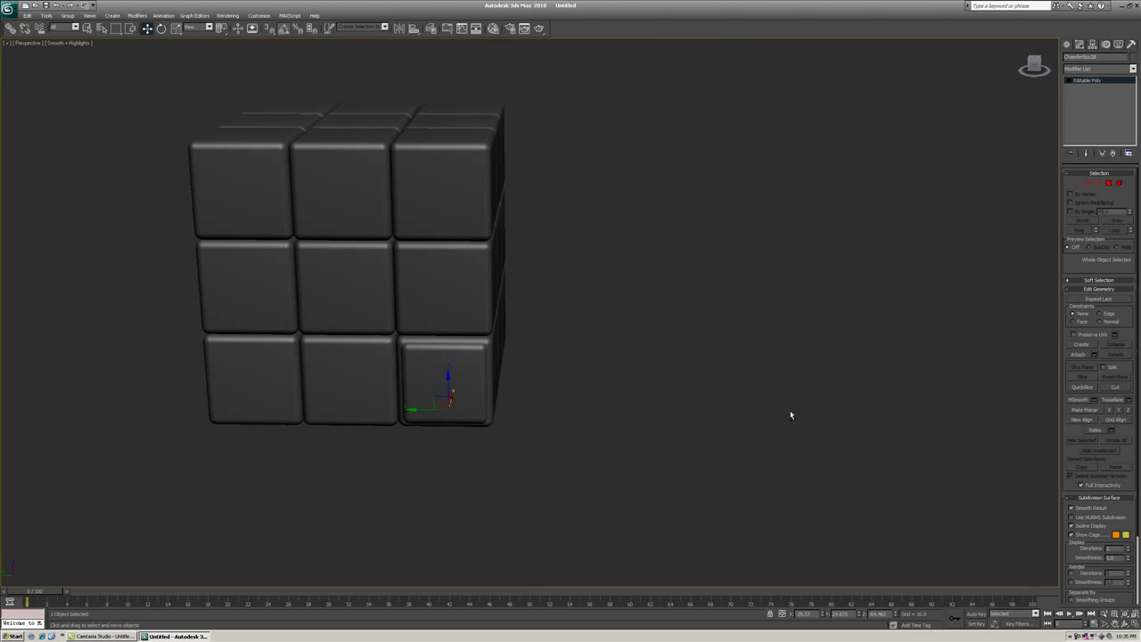
pyautogui.moveTo(287, 362)
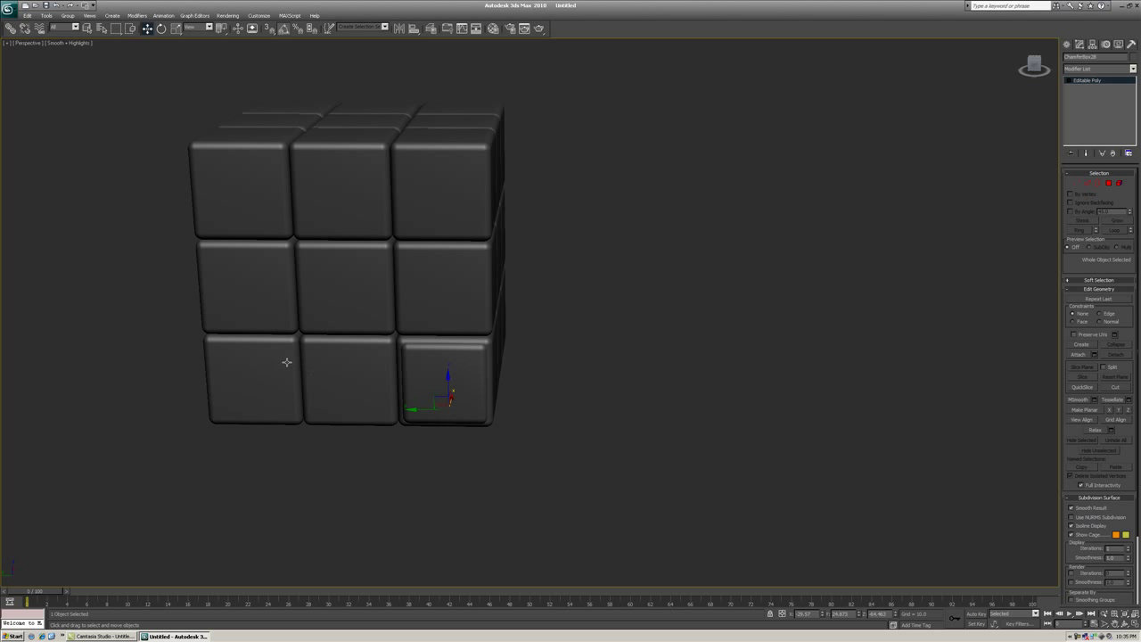
pyautogui.moveTo(621, 325)
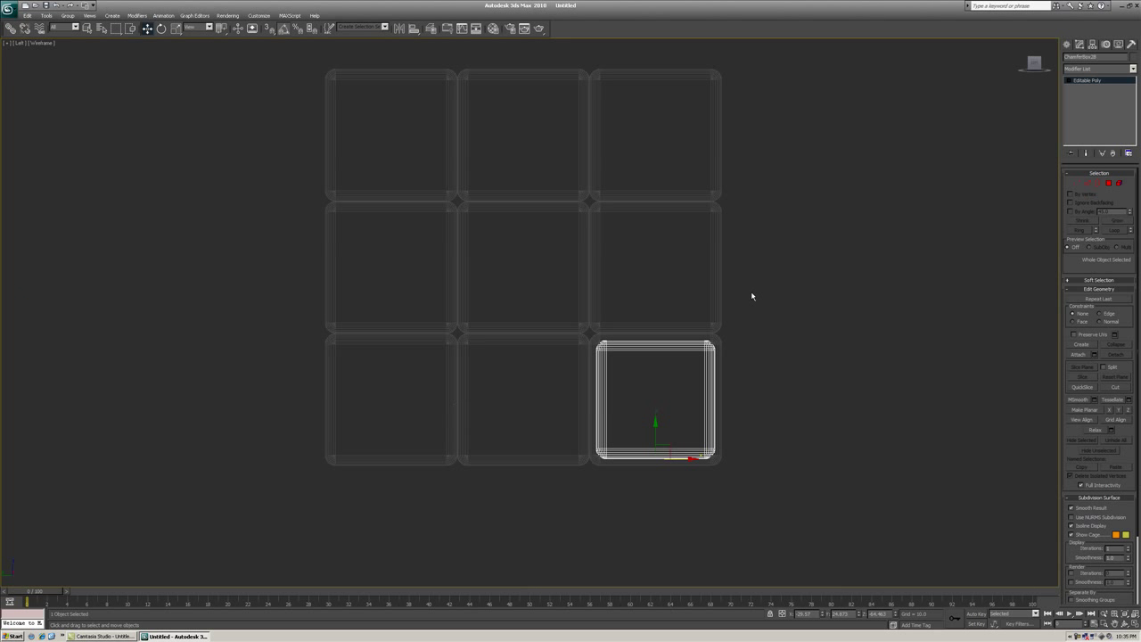
# - Array the tile with count 3 along the bottom, then re-array with Y offset 50.0
pyautogui.click(46, 16)
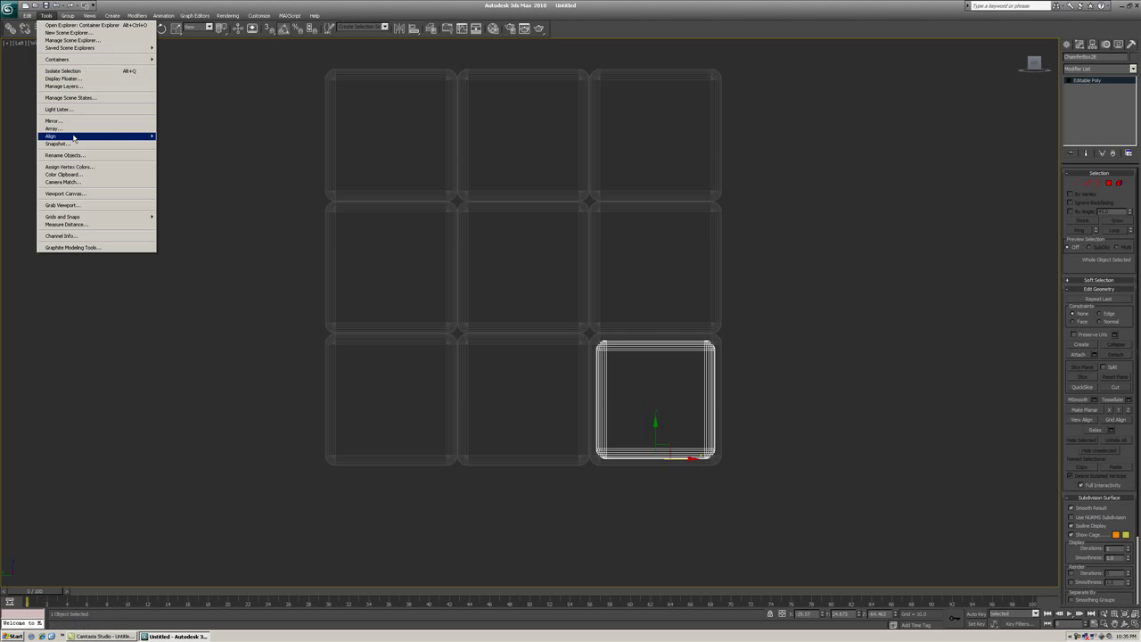
pyautogui.click(53, 129)
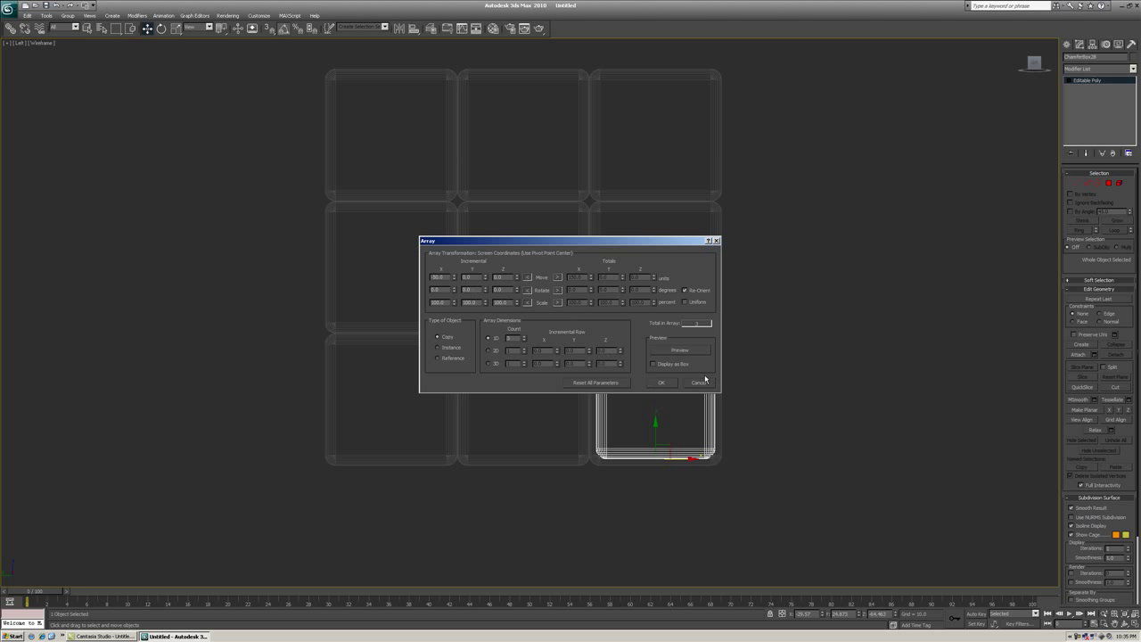
pyautogui.click(660, 382)
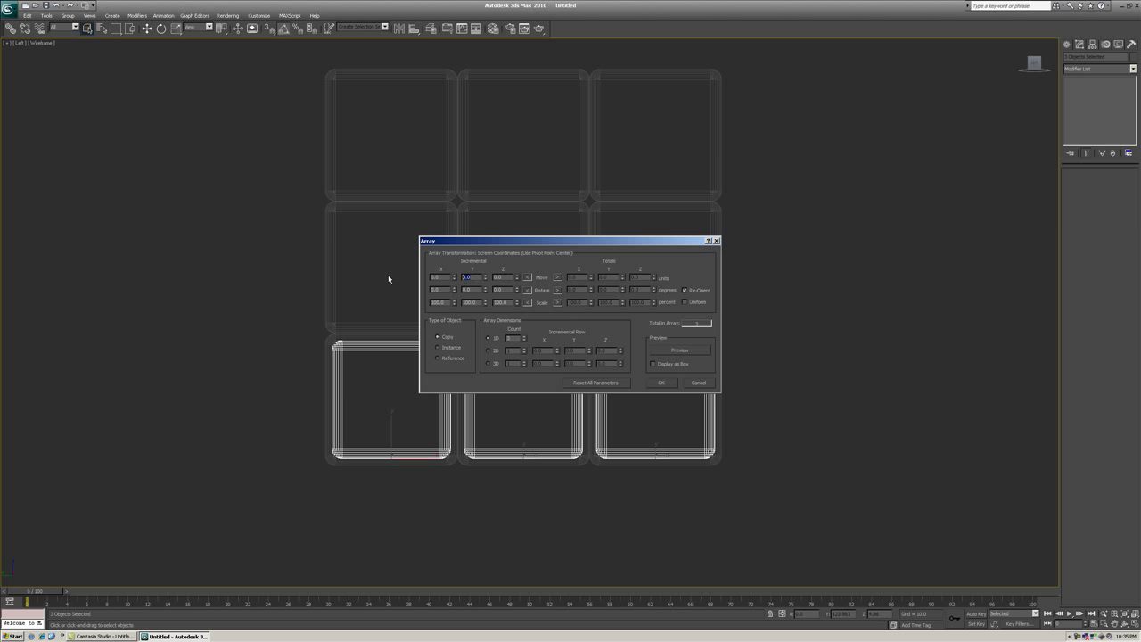
pyautogui.write('50.0')
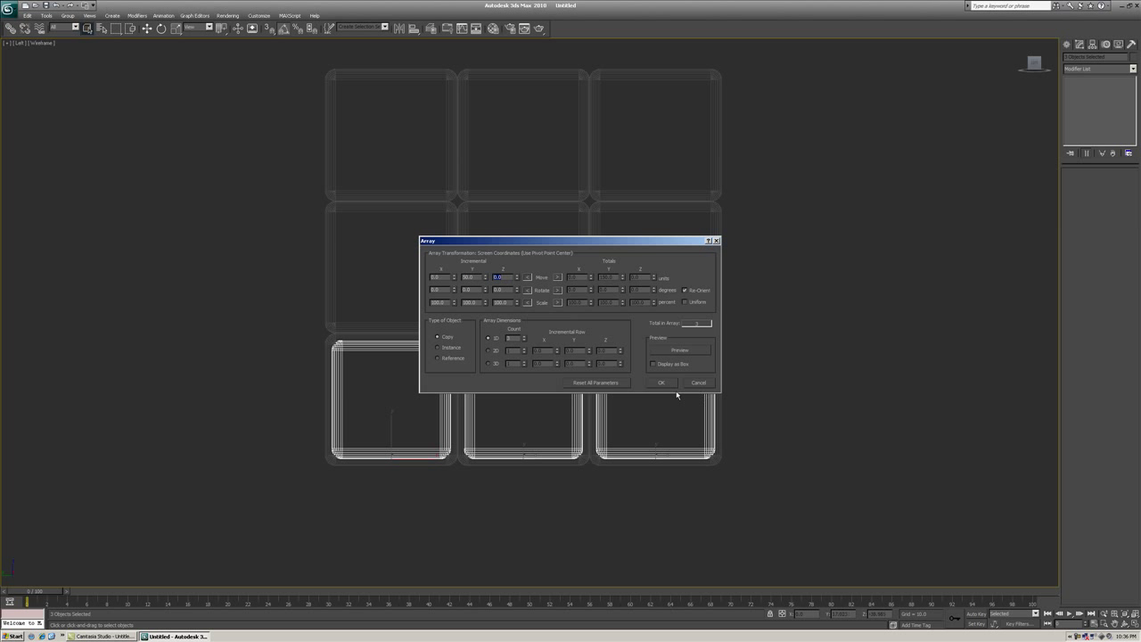
pyautogui.click(661, 382)
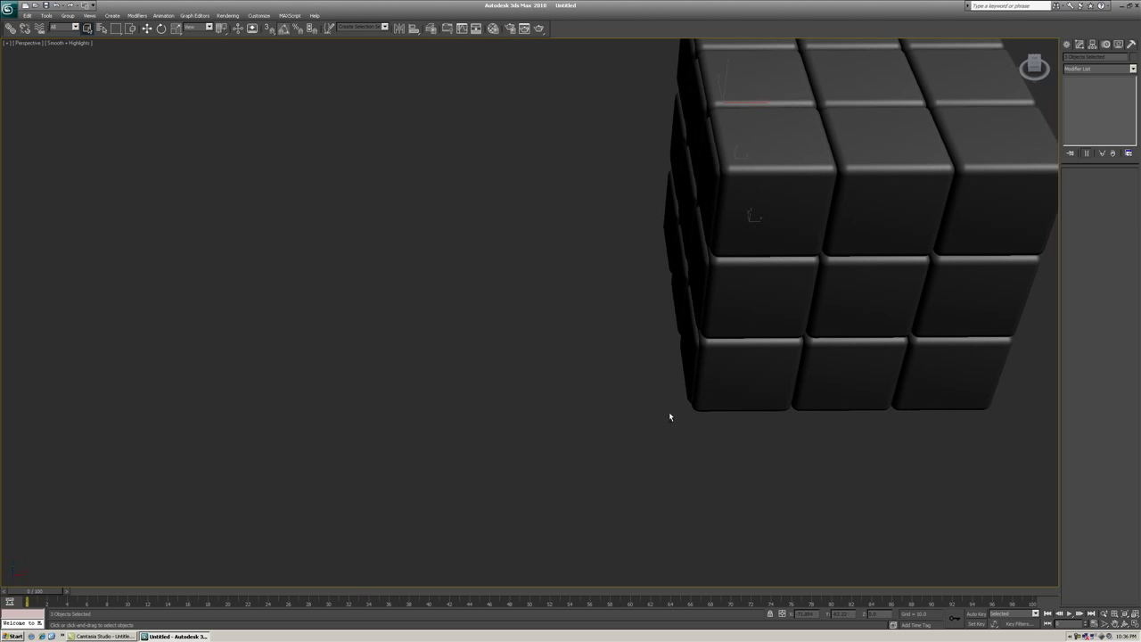
# - Group the nine selected front tiles under the name 'Blue'
pyautogui.scroll(-3)
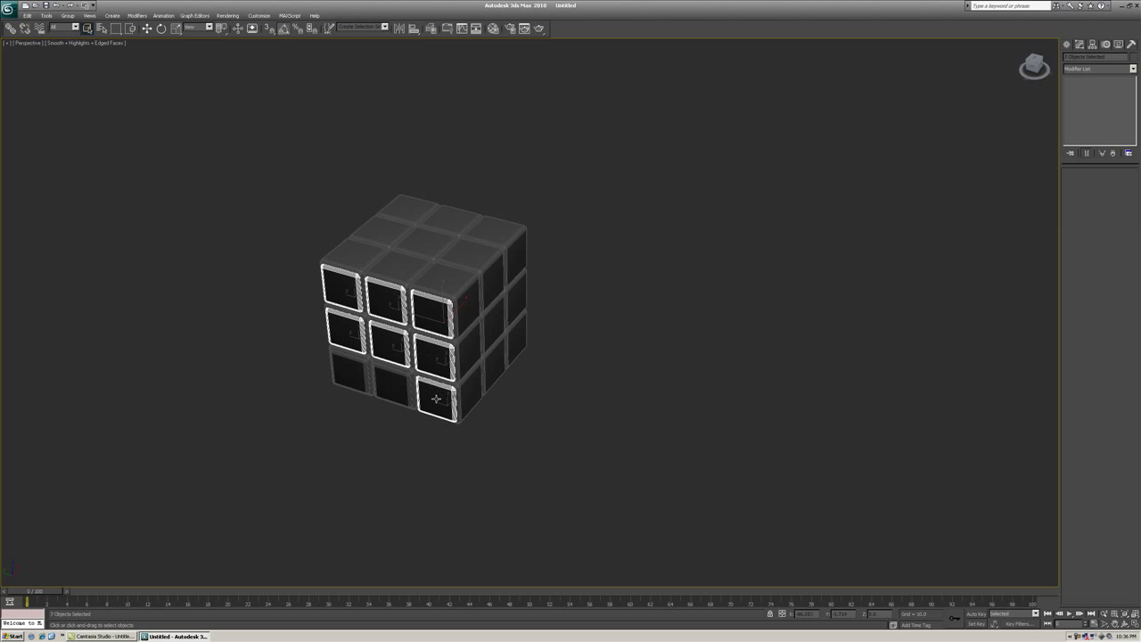
pyautogui.click(67, 15)
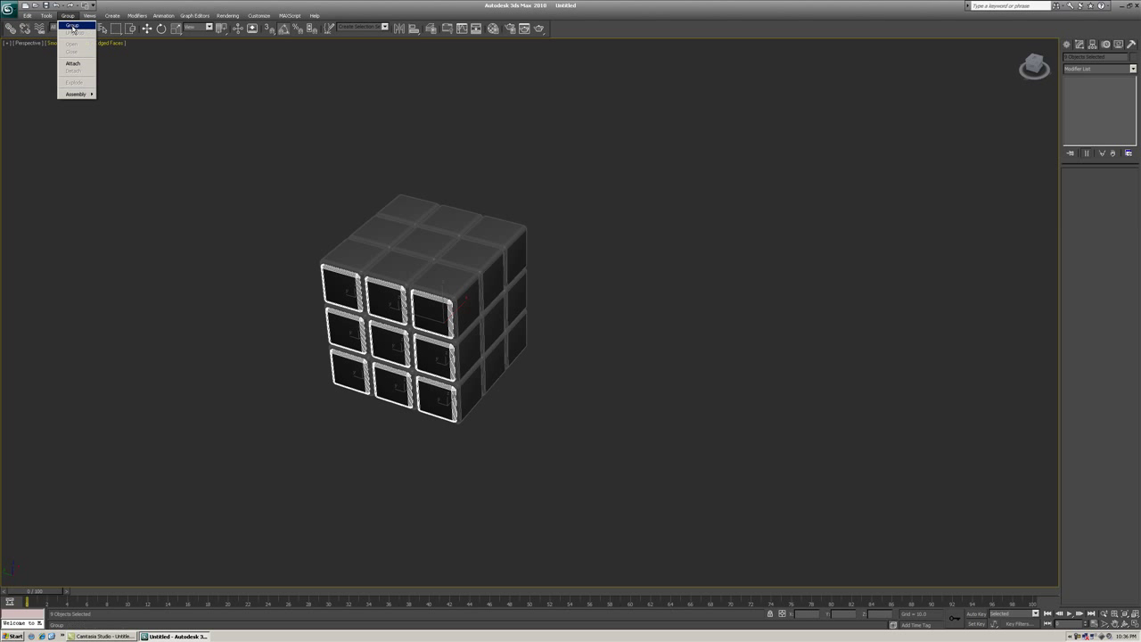
pyautogui.click(71, 25)
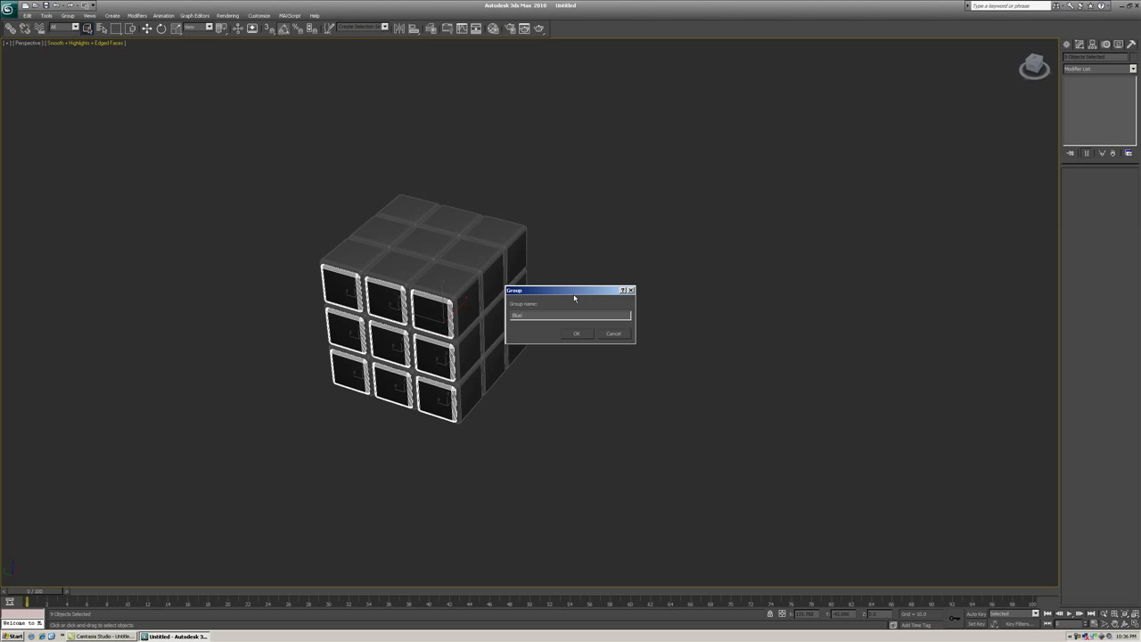
pyautogui.click(576, 333)
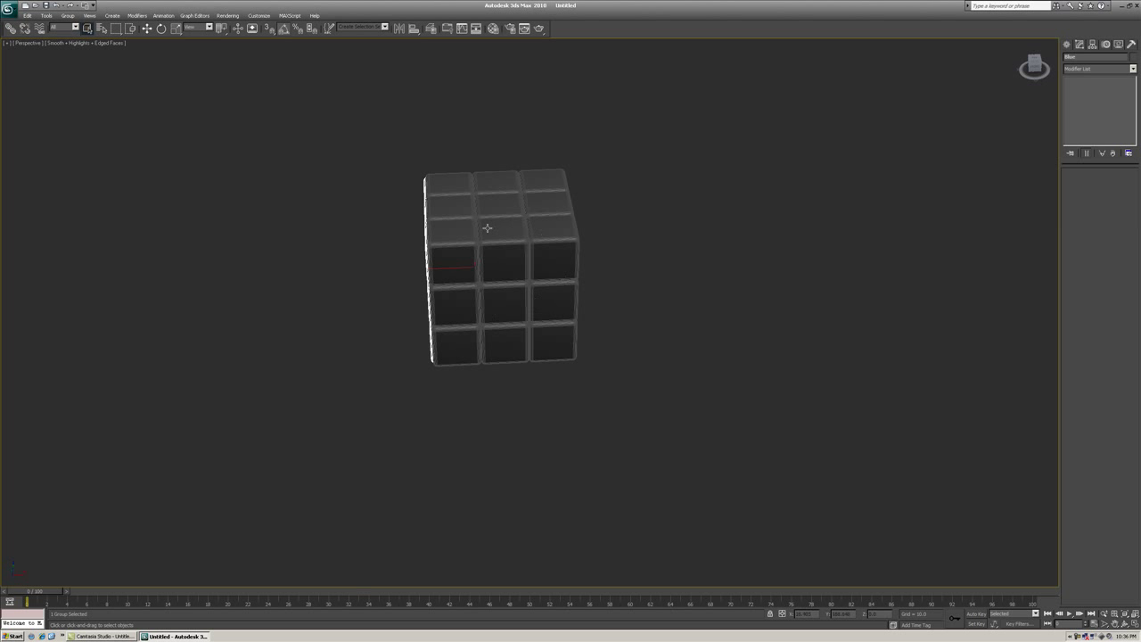
pyautogui.moveTo(624, 336)
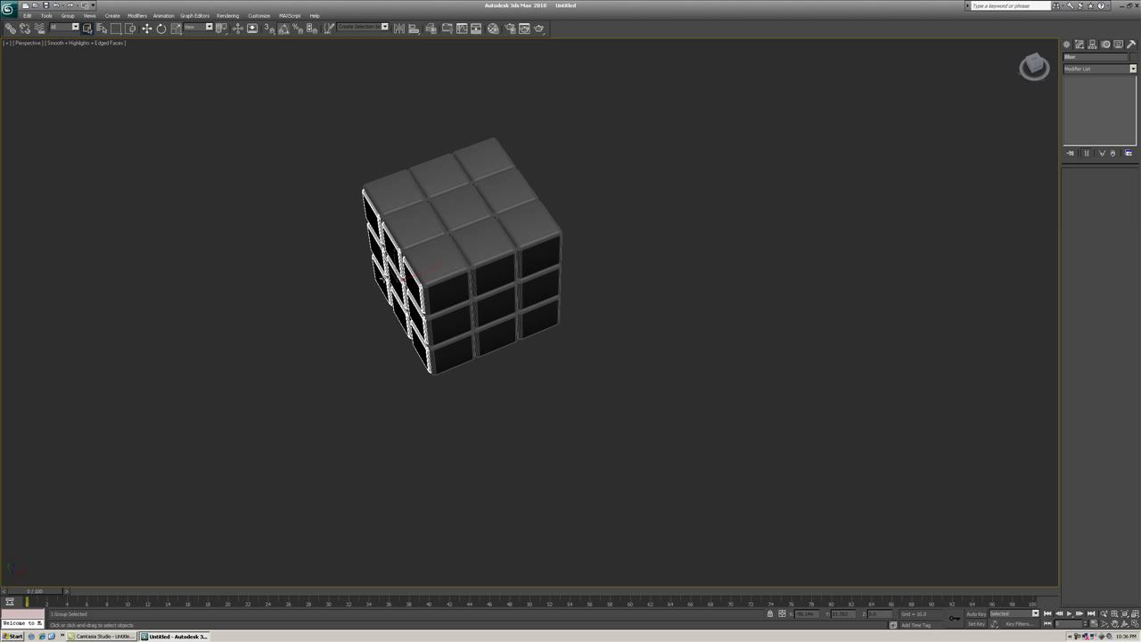
pyautogui.moveTo(472, 229)
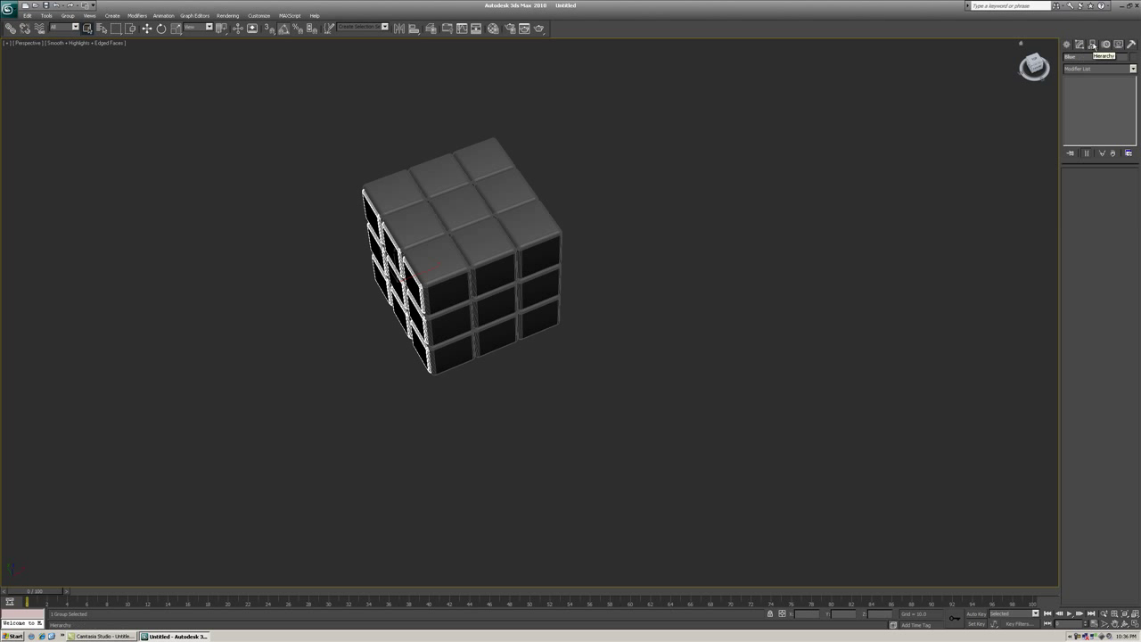
# - With Affect Pivot Only on, align Blue's pivot to Base's pivot on X, Y and Z
pyautogui.click(1093, 44)
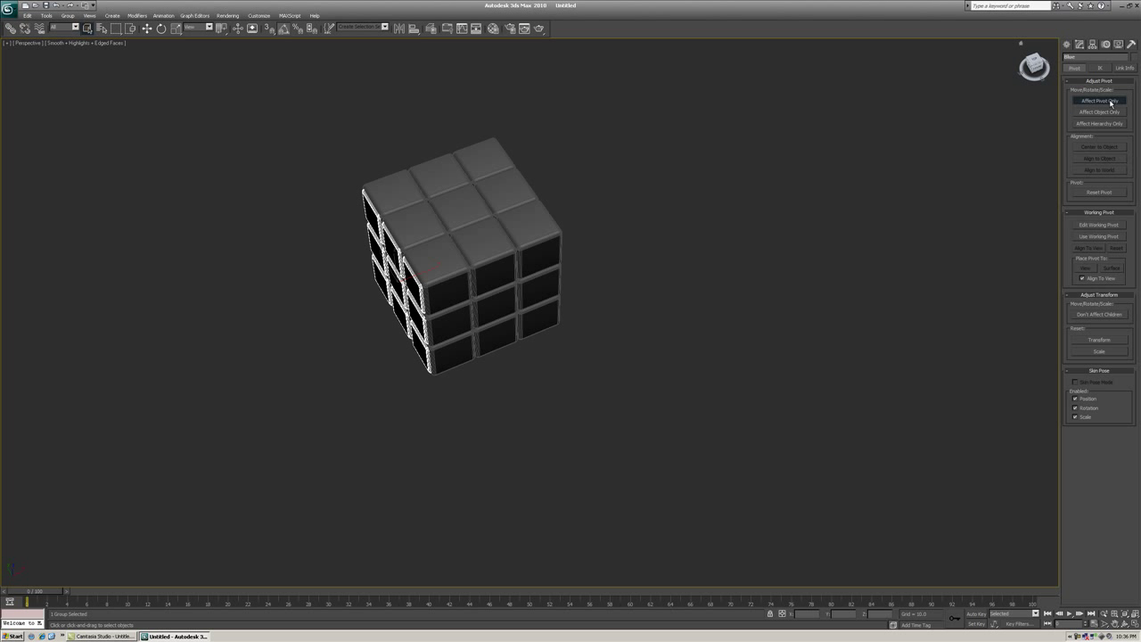
pyautogui.click(1099, 101)
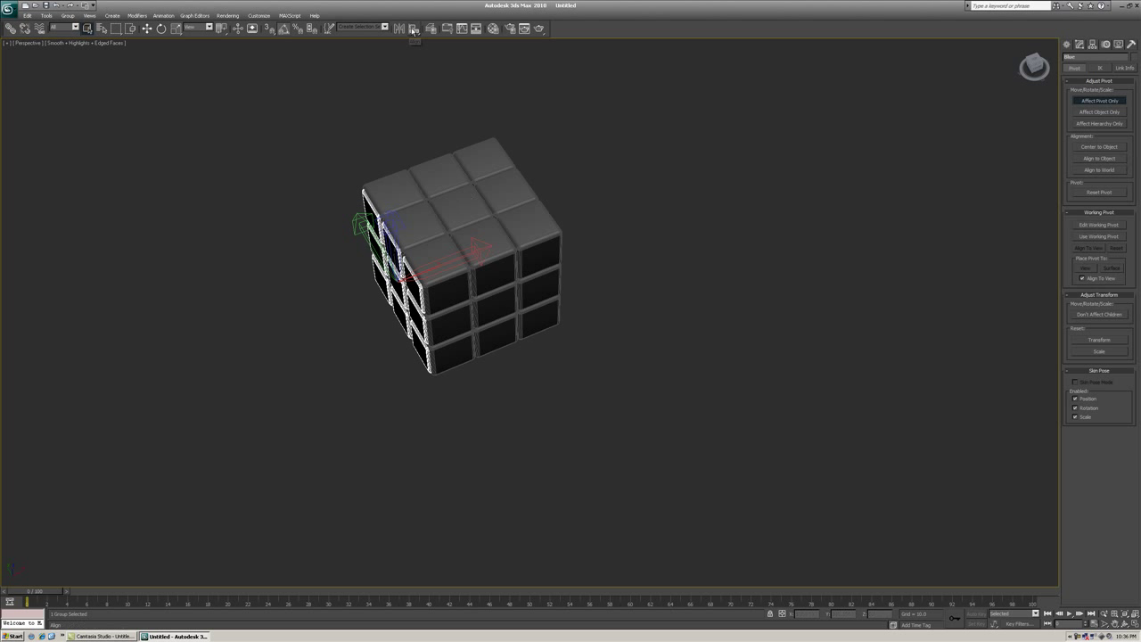
pyautogui.click(414, 28)
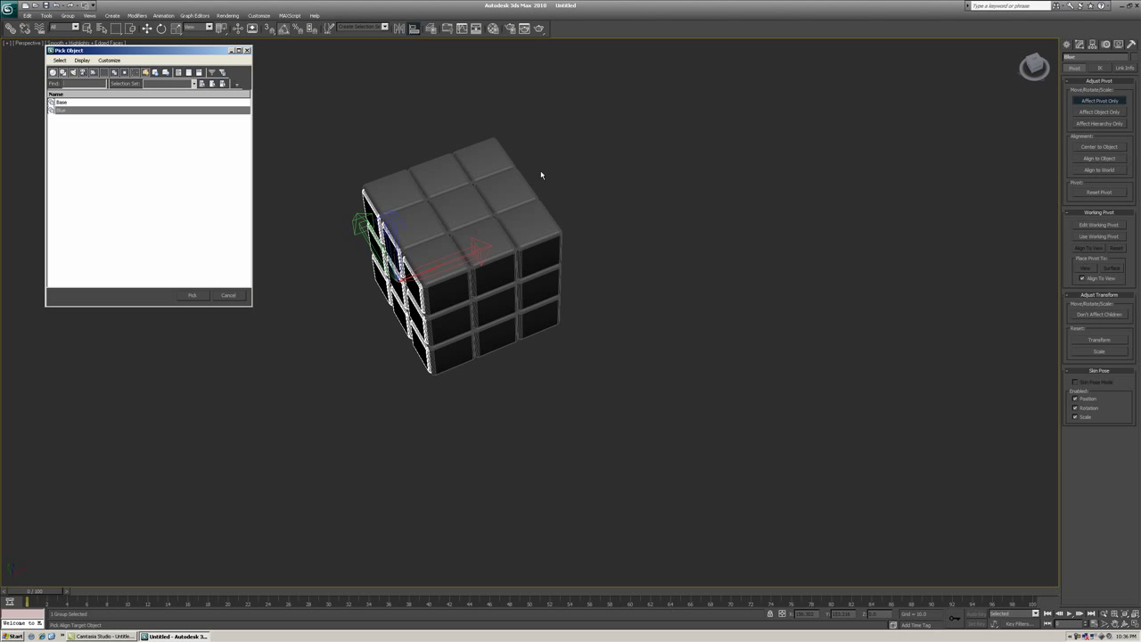
pyautogui.click(63, 101)
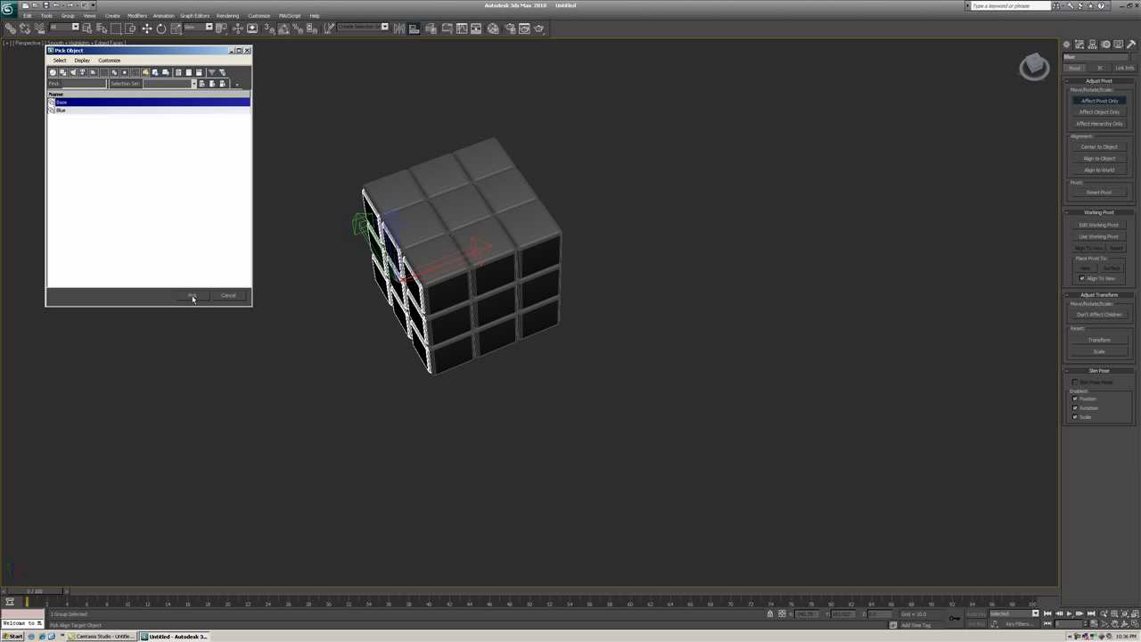
pyautogui.click(193, 295)
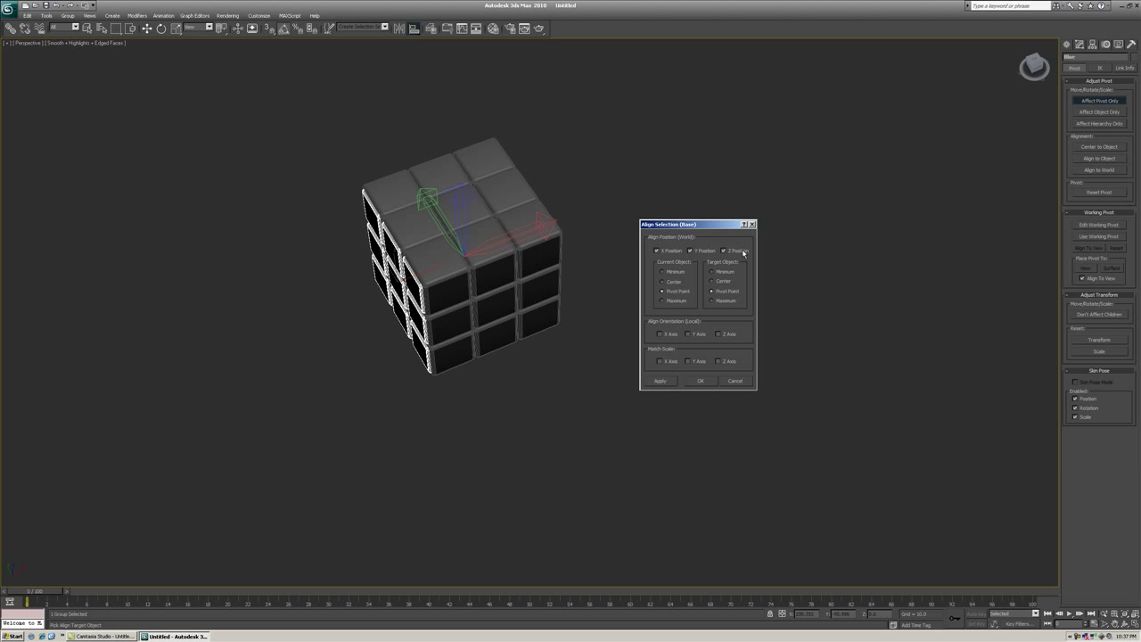
pyautogui.click(700, 381)
pyautogui.write('red')
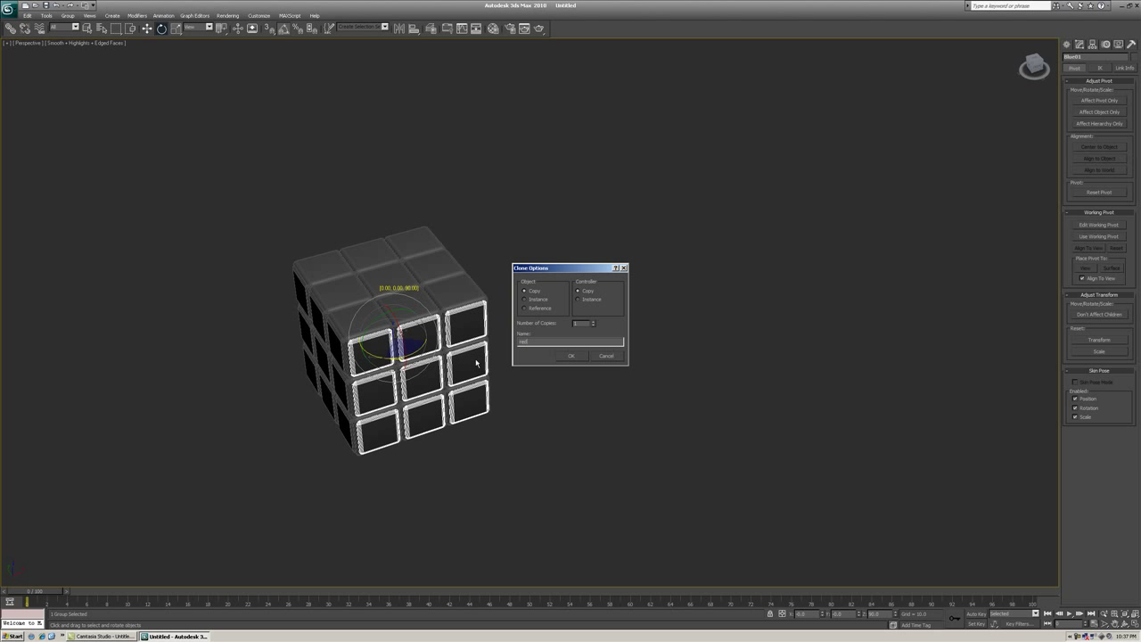
# - Clone the sticker group rotated 90° as red and green copies on adjacent faces
pyautogui.click(571, 356)
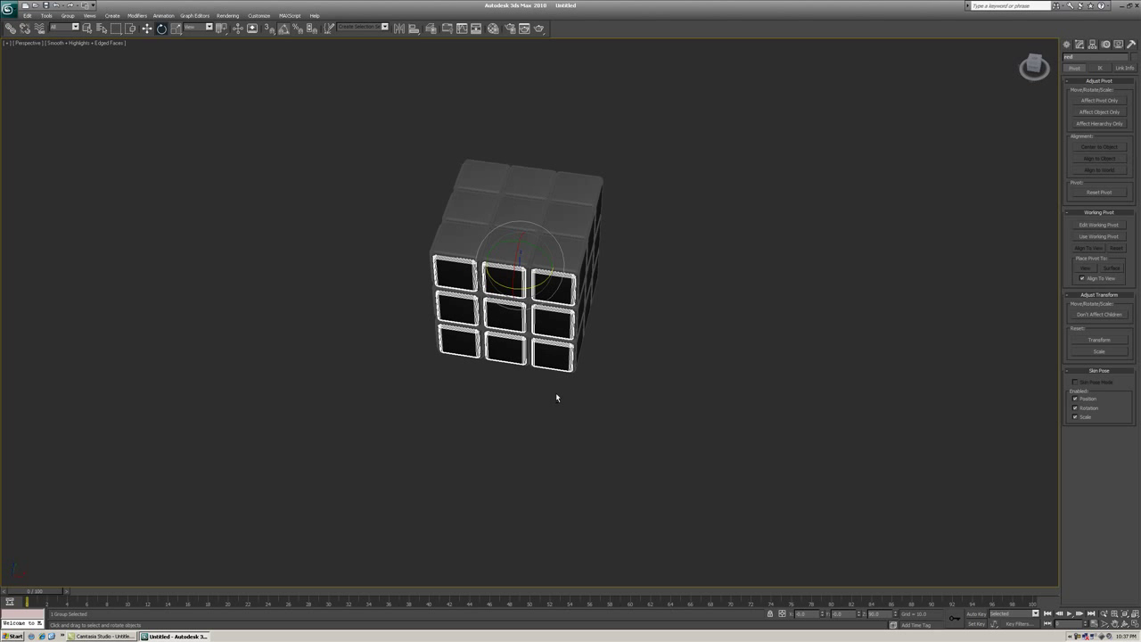
pyautogui.moveTo(517, 268); pyautogui.dragTo(589, 321)
pyautogui.write('green')
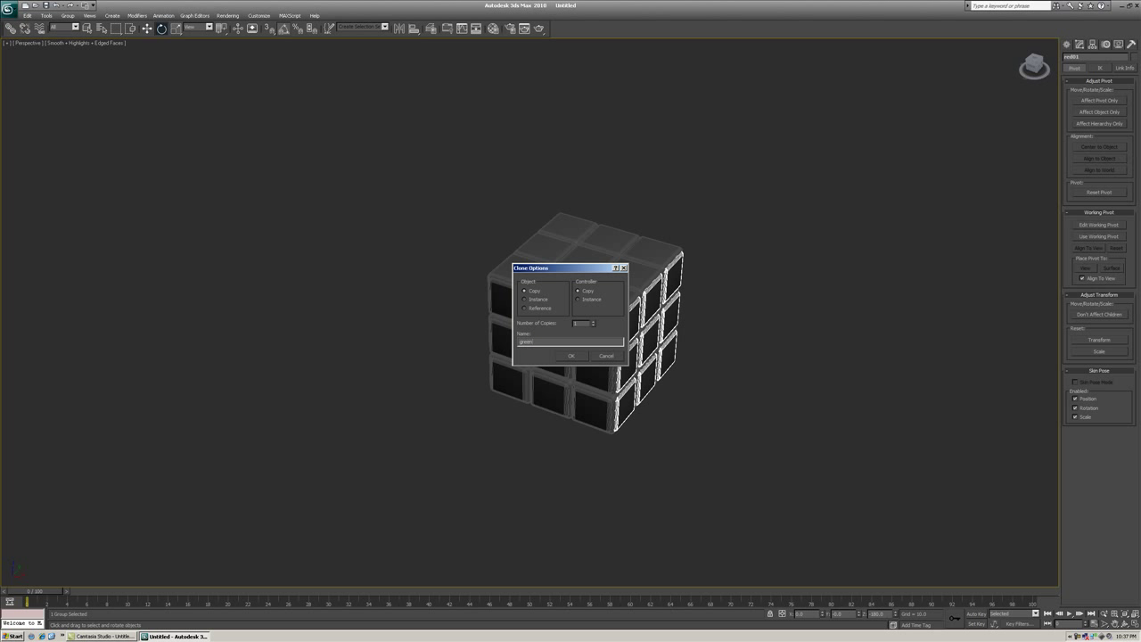
pyautogui.click(571, 356)
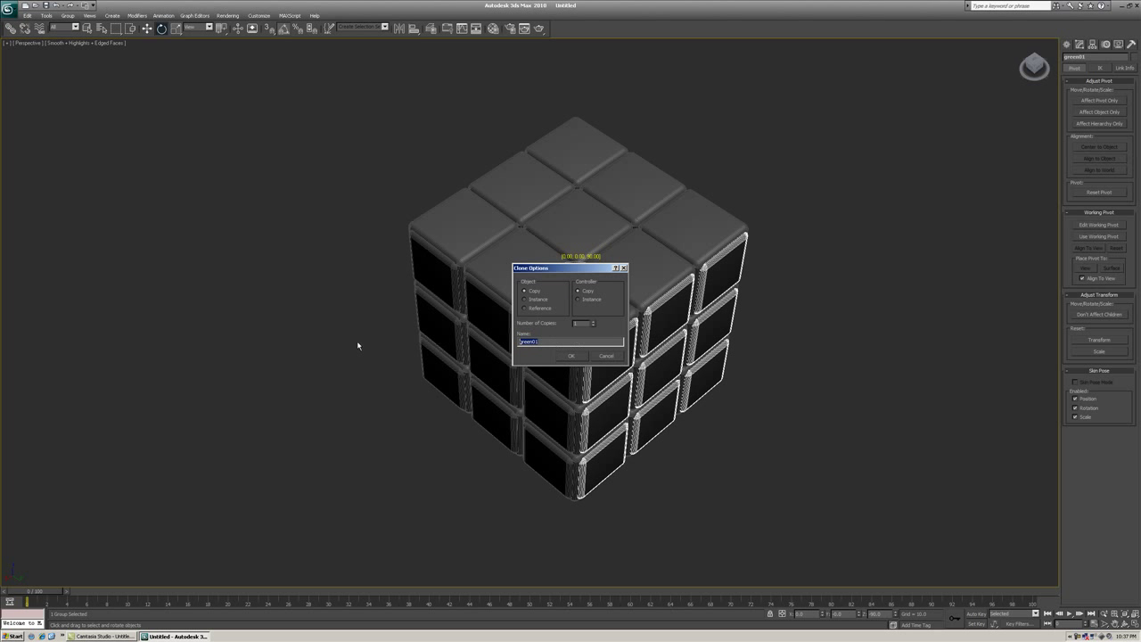
# - Add rotated sticker clones named orange1 and yellow on further faces
pyautogui.write('orange1')
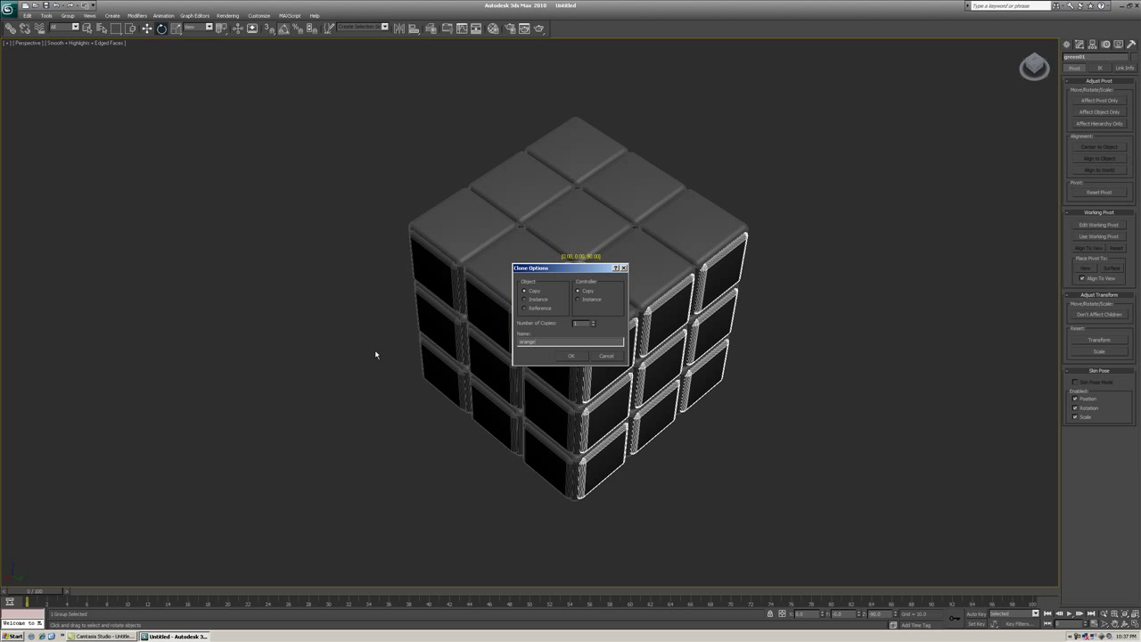
pyautogui.click(572, 356)
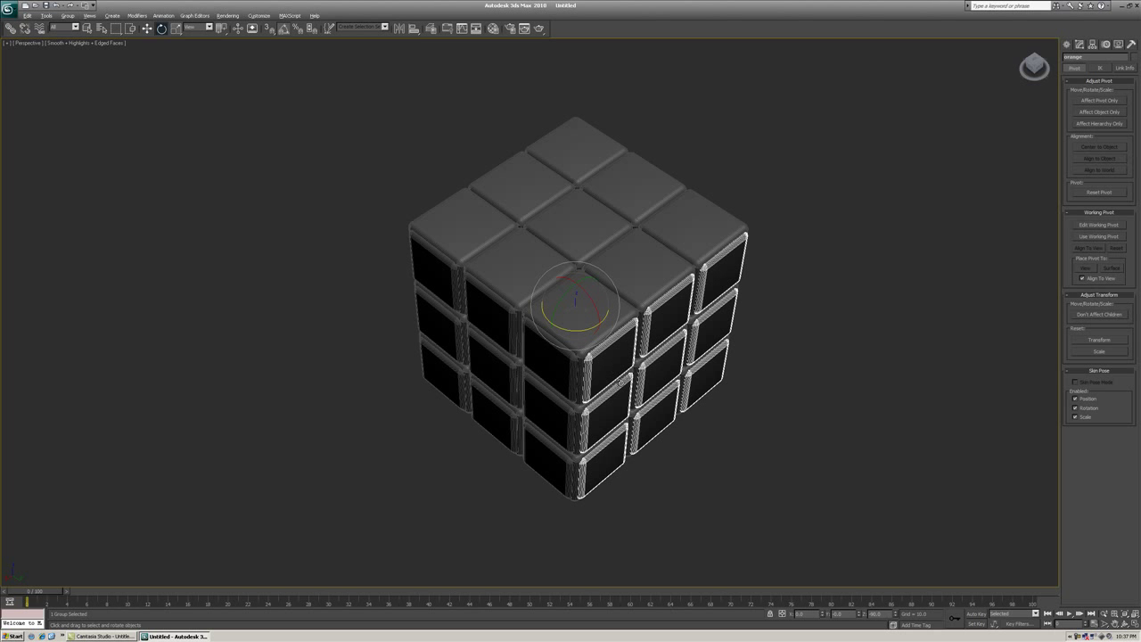
pyautogui.moveTo(575, 303); pyautogui.dragTo(648, 437)
pyautogui.write('yellow')
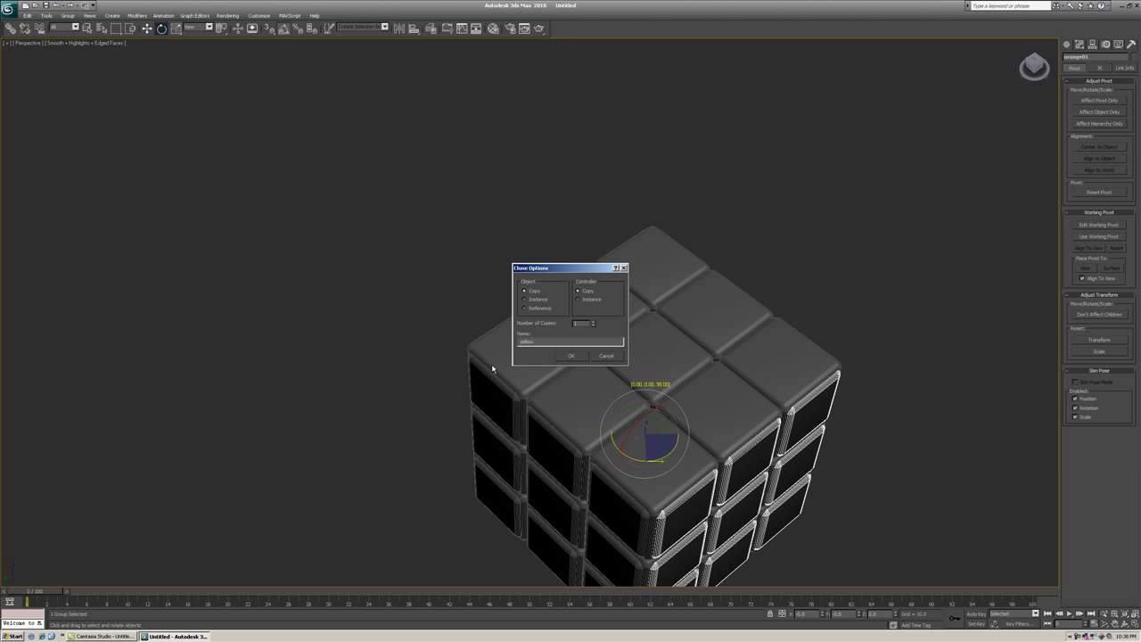
pyautogui.click(571, 355)
pyautogui.write('white')
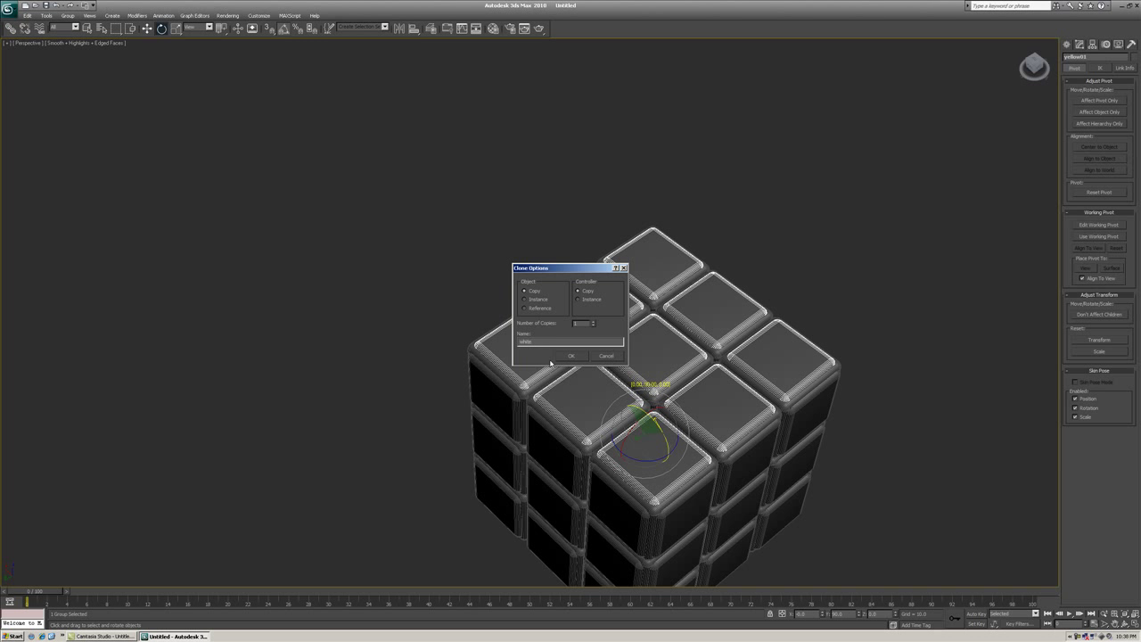
# - Clone the sticker group onto the top as white and the bottom as white01
pyautogui.click(571, 356)
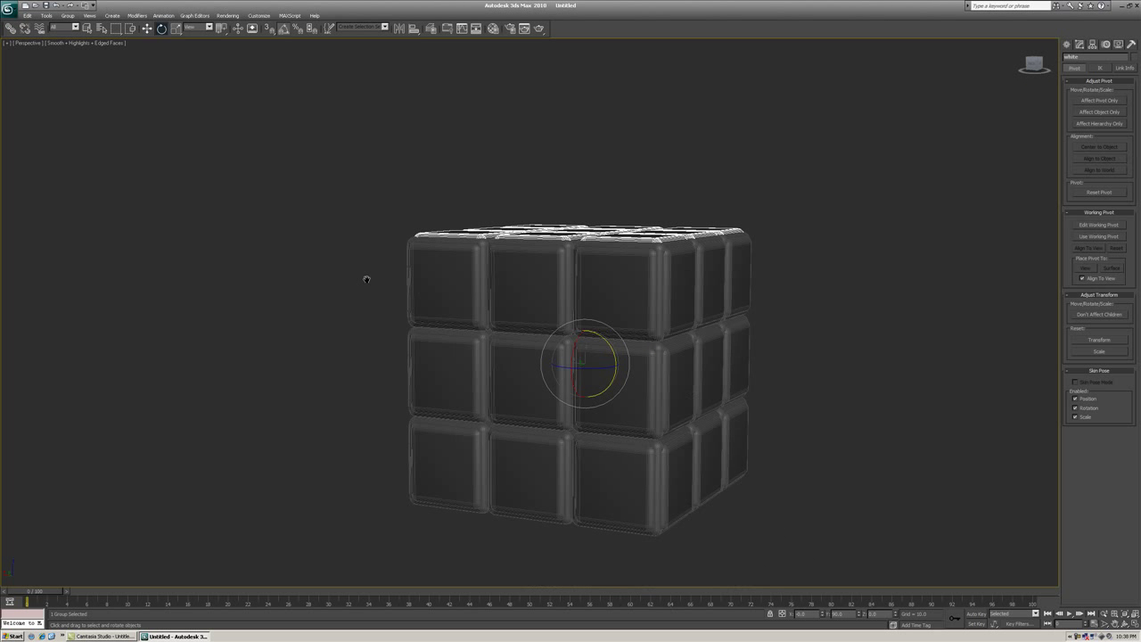
pyautogui.moveTo(584, 361); pyautogui.dragTo(584, 334)
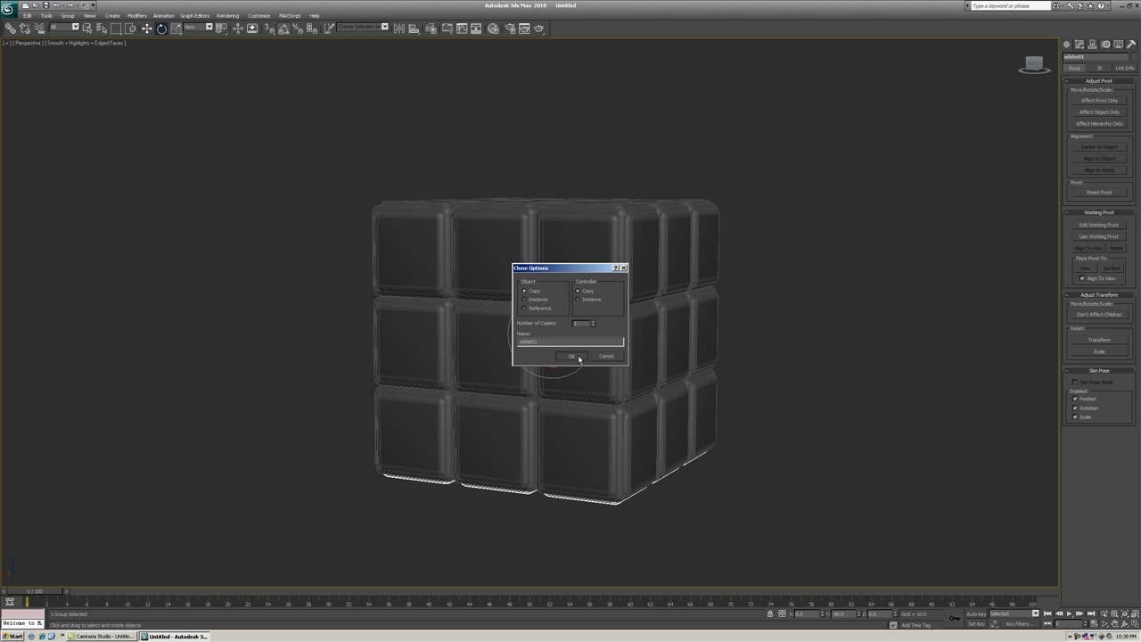
pyautogui.click(571, 356)
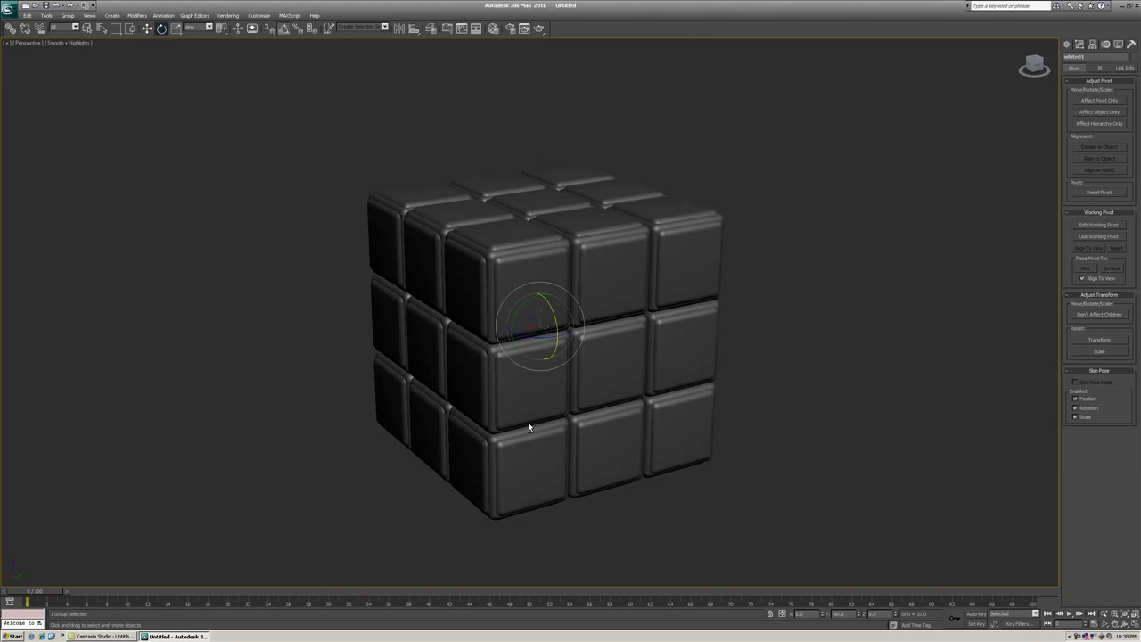
pyautogui.moveTo(528, 428); pyautogui.dragTo(557, 275)
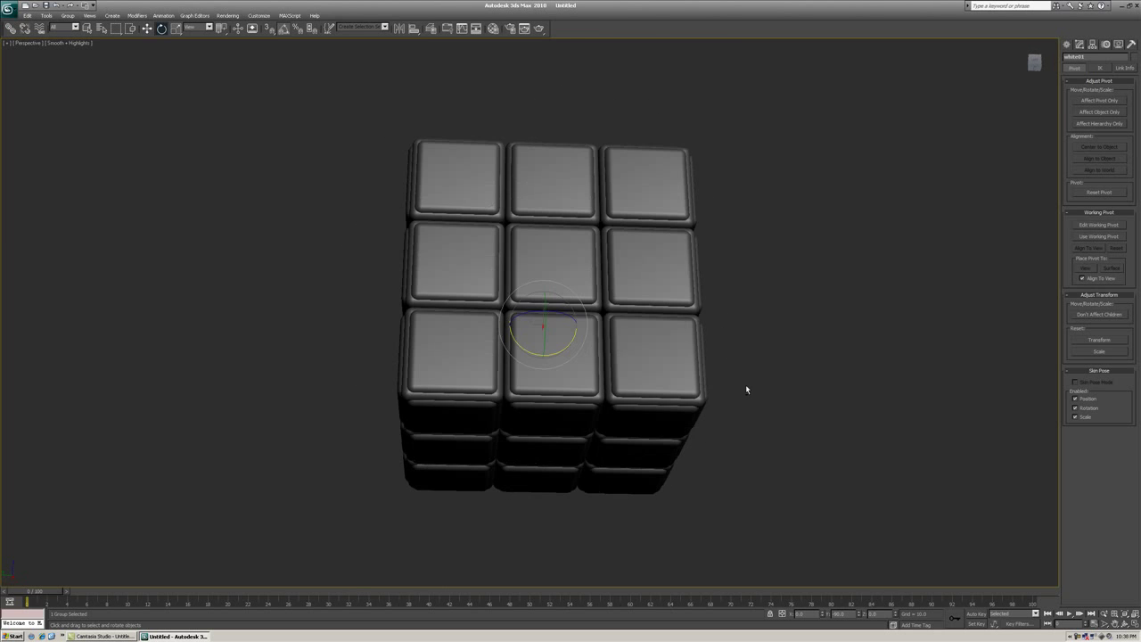
pyautogui.moveTo(747, 390); pyautogui.dragTo(636, 434)
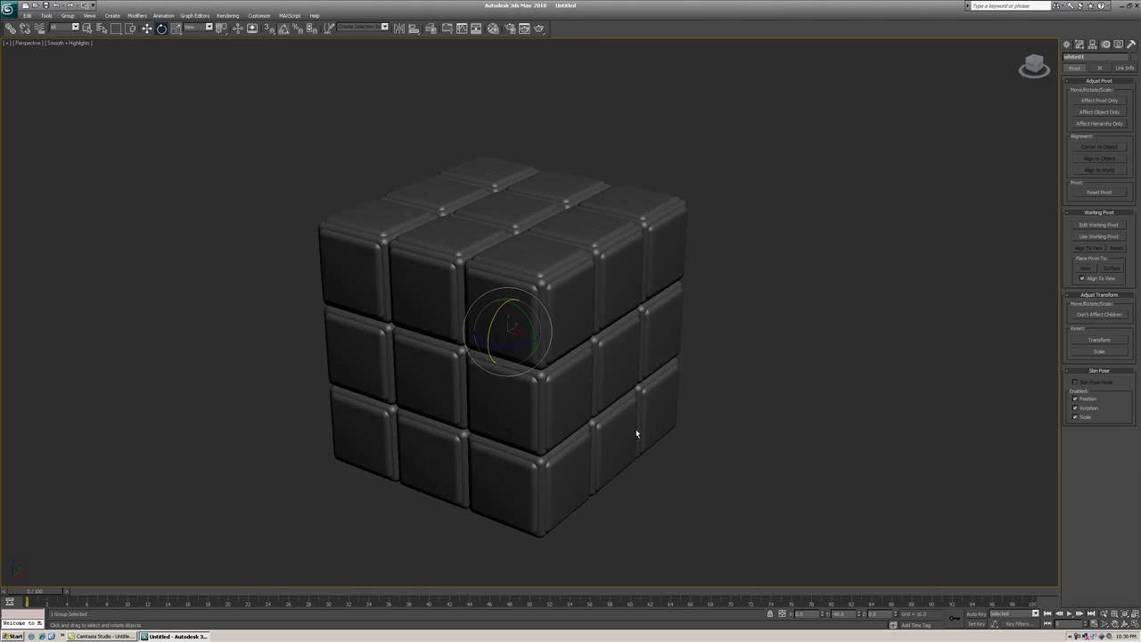
pyautogui.moveTo(637, 432); pyautogui.dragTo(793, 404)
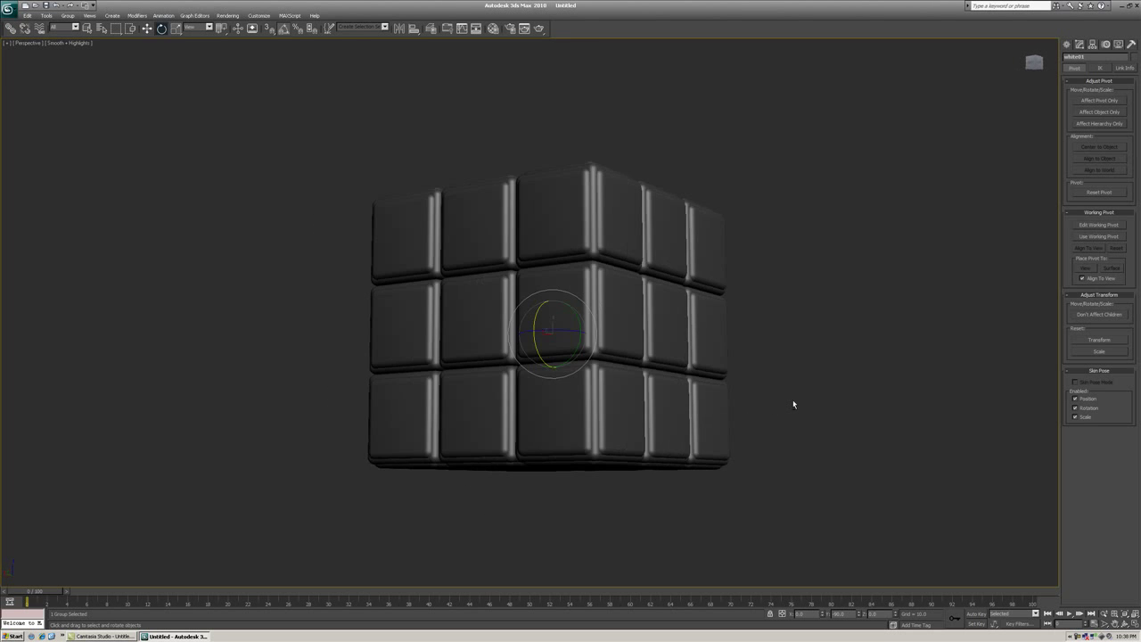
pyautogui.moveTo(794, 403); pyautogui.dragTo(701, 460)
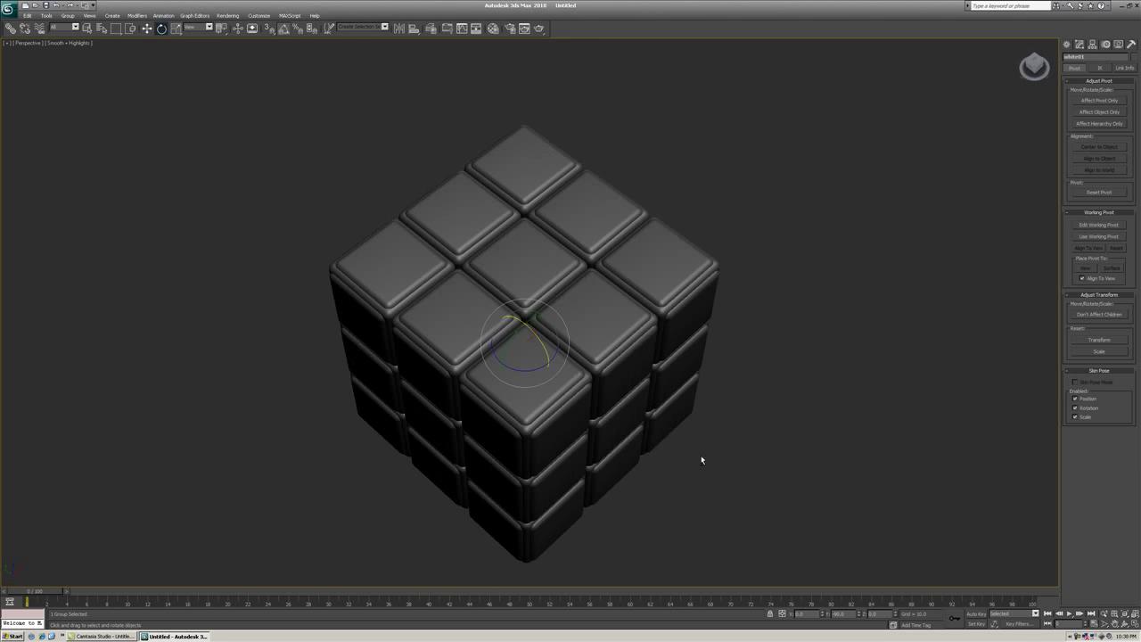
pyautogui.moveTo(701, 460); pyautogui.dragTo(664, 410)
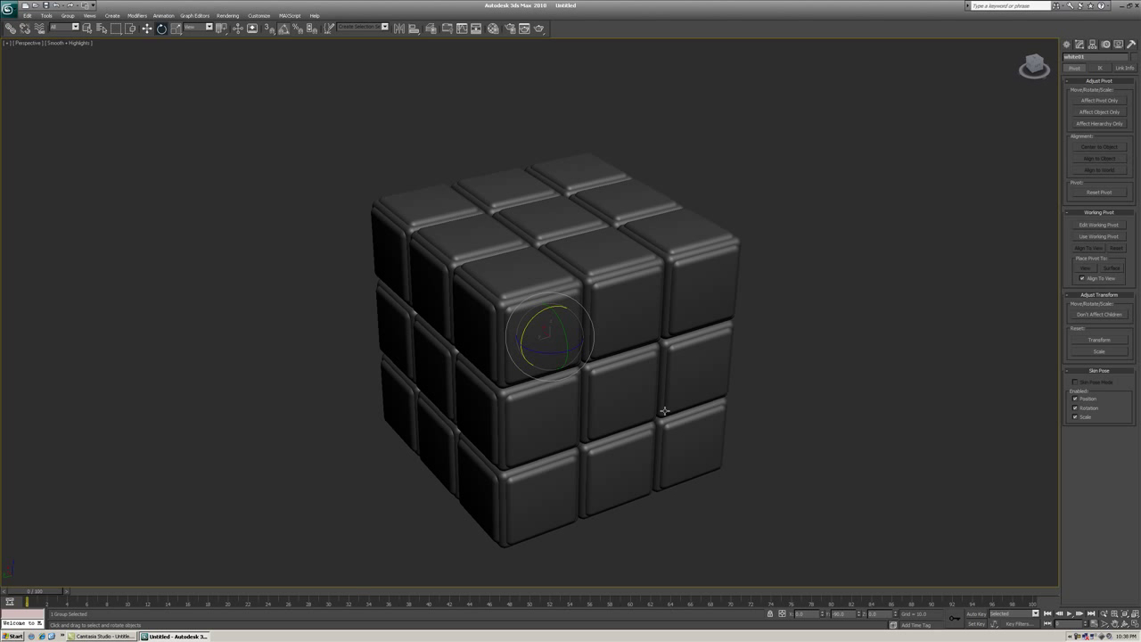
pyautogui.moveTo(386, 438)
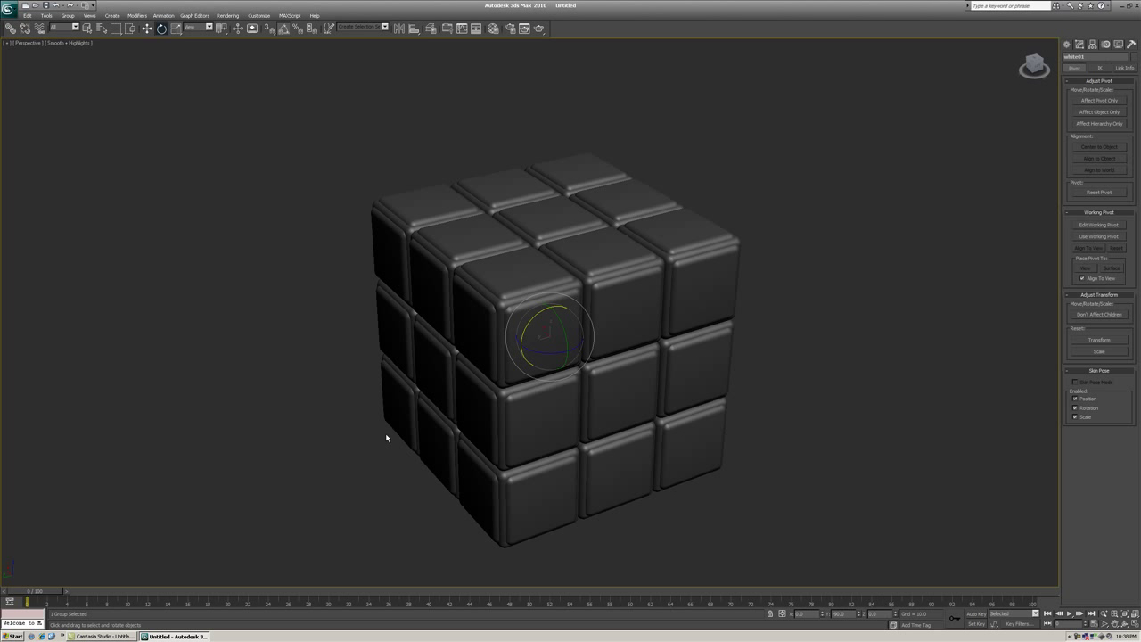